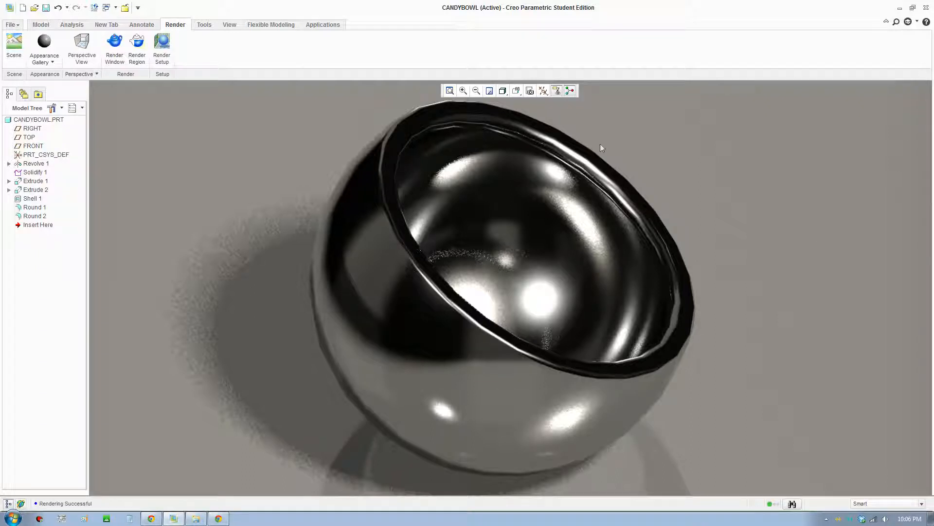
{"action": "mouse_move", "coordinate": [660, 249]}
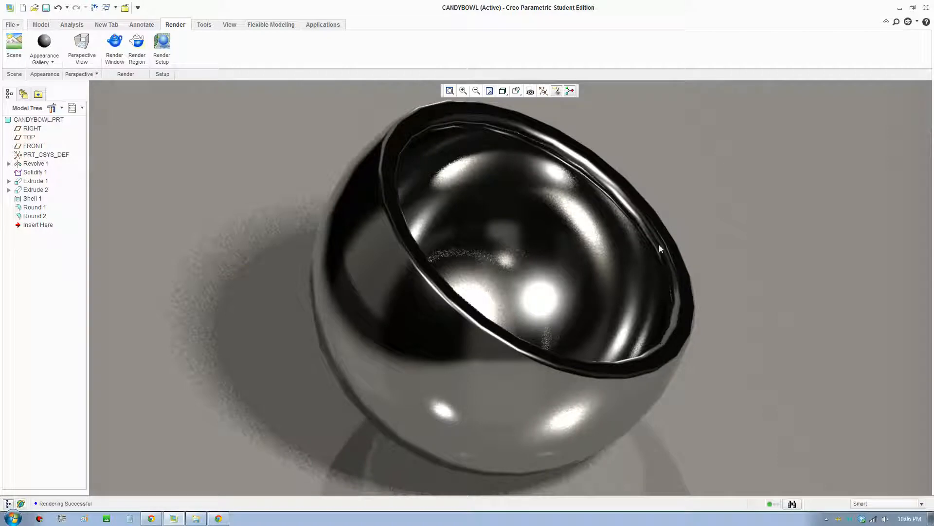
{"action": "mouse_move", "coordinate": [415, 132]}
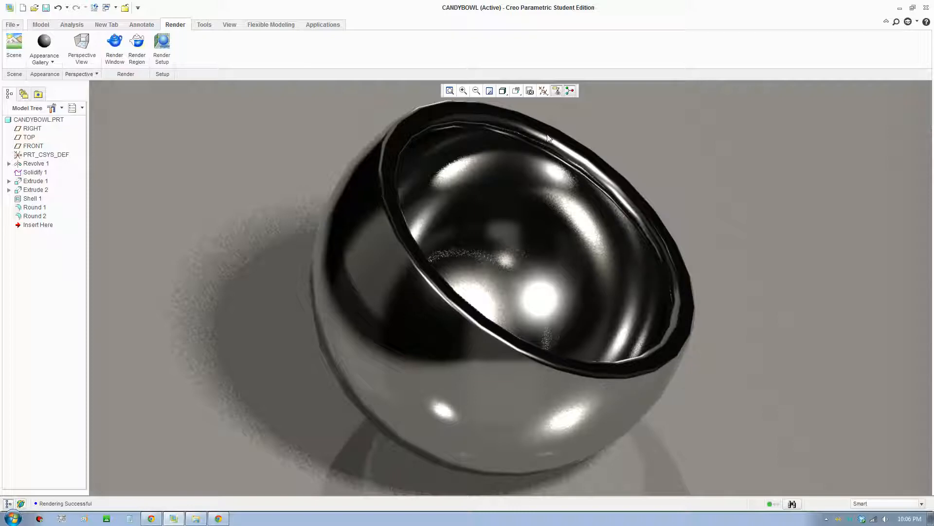
{"action": "mouse_move", "coordinate": [415, 143]}
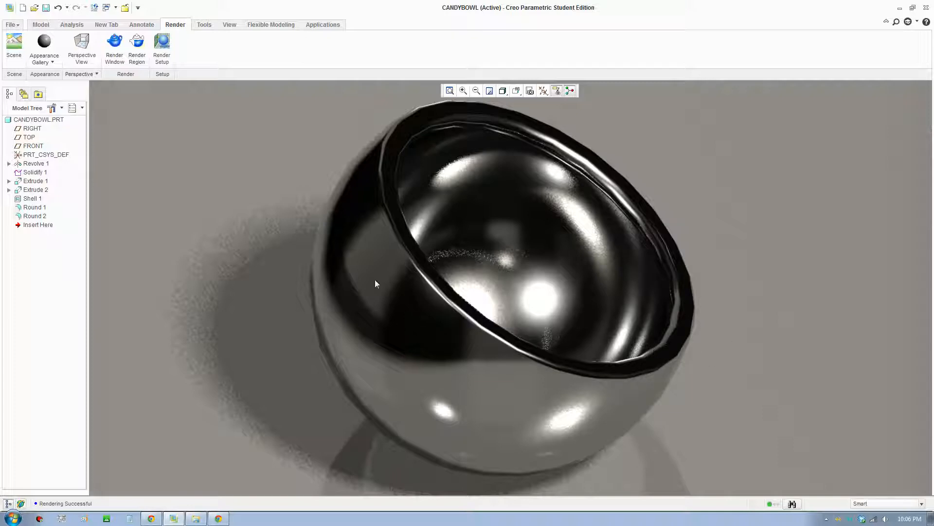
{"action": "mouse_move", "coordinate": [525, 145]}
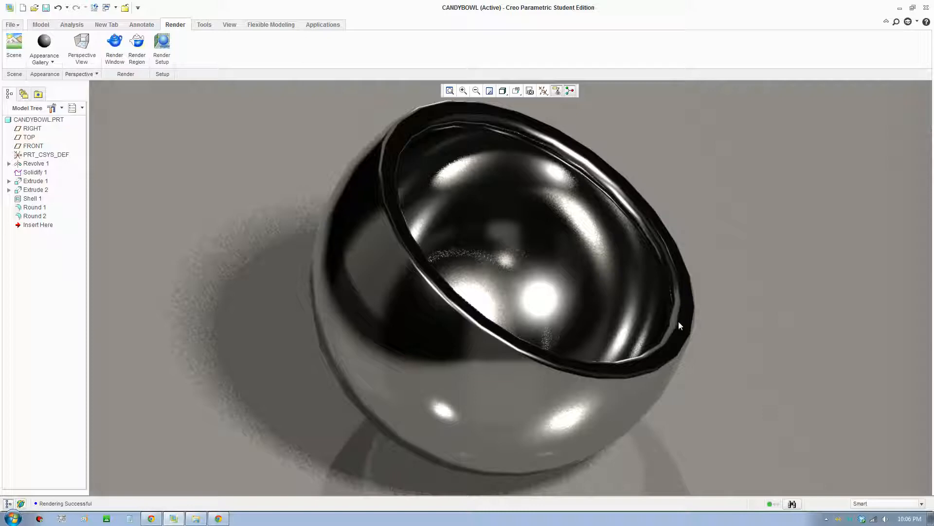
{"action": "mouse_move", "coordinate": [677, 316]}
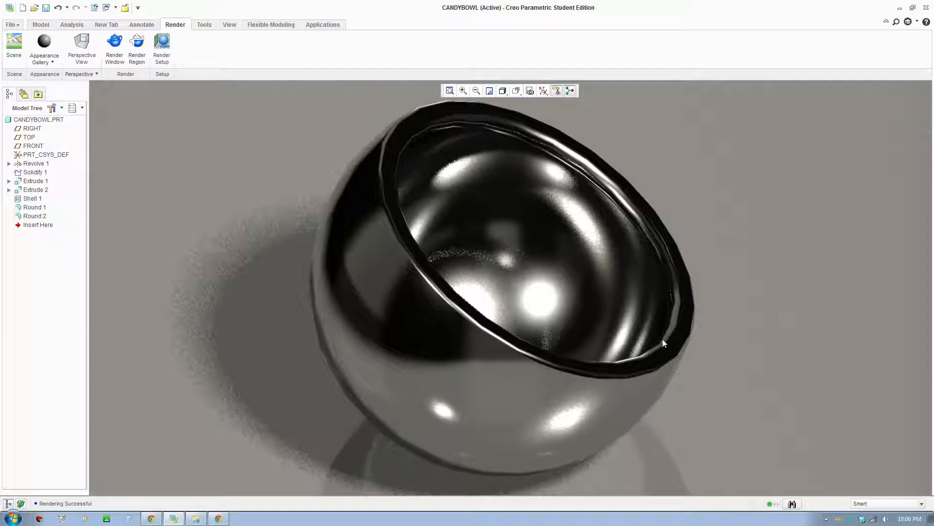
{"action": "mouse_move", "coordinate": [511, 140]}
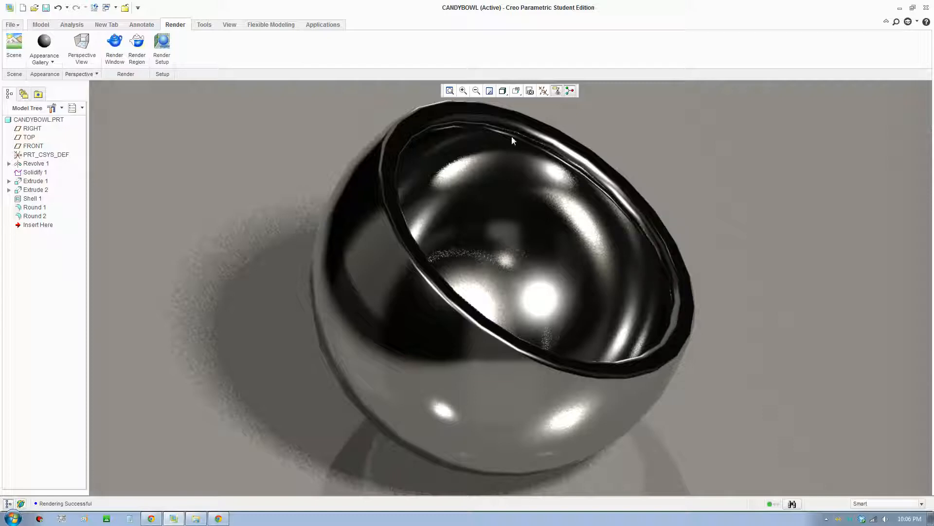
{"action": "mouse_move", "coordinate": [452, 318]}
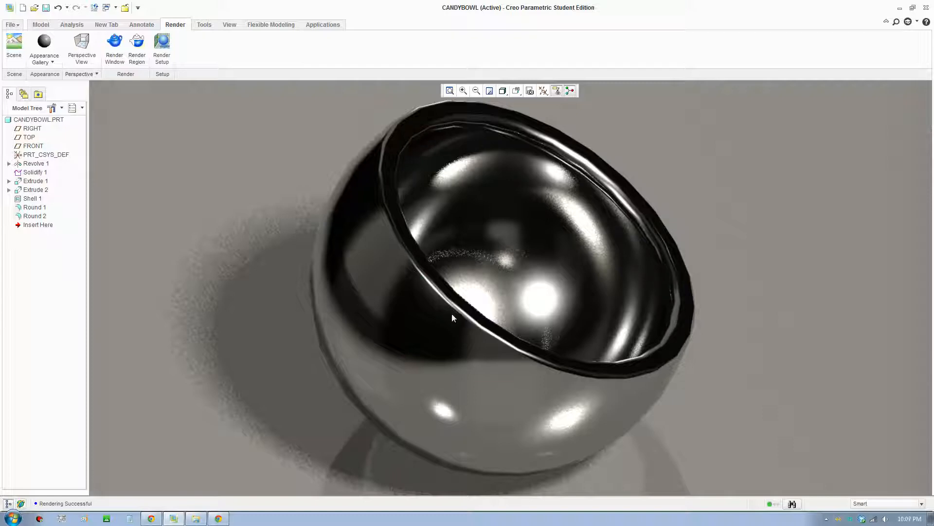
{"action": "mouse_move", "coordinate": [479, 331]}
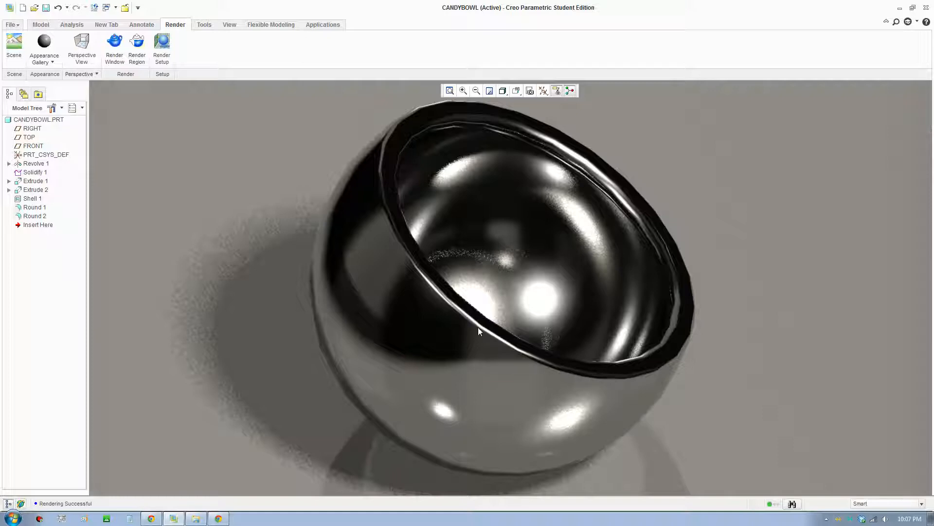
{"action": "mouse_move", "coordinate": [530, 356]}
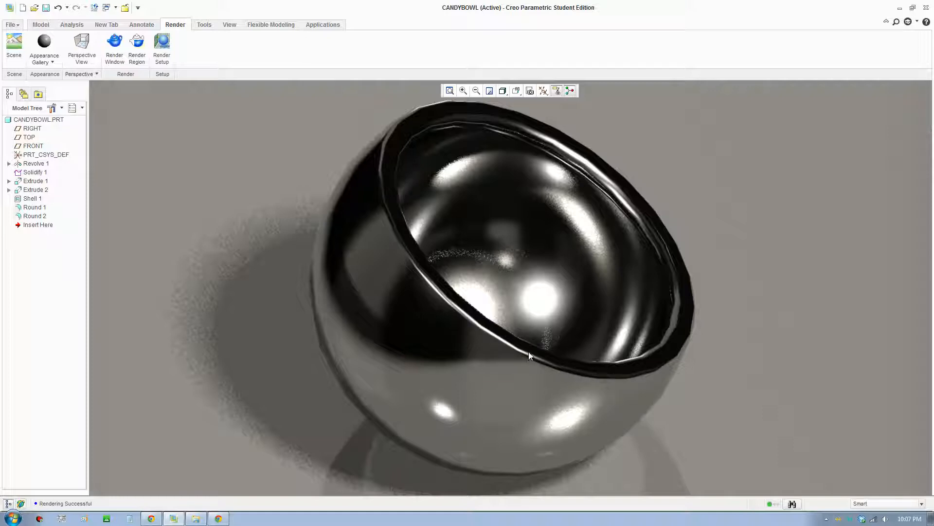
{"action": "mouse_move", "coordinate": [511, 303]}
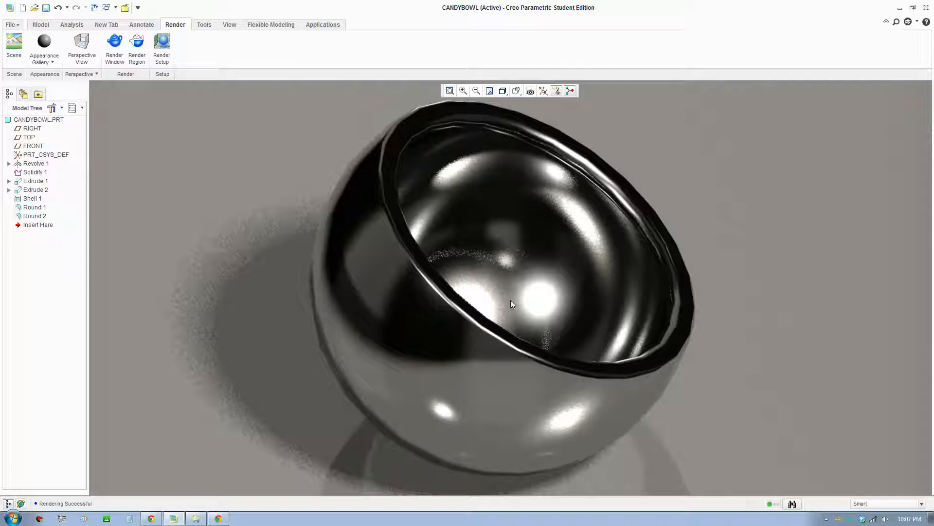
{"action": "mouse_move", "coordinate": [509, 126]}
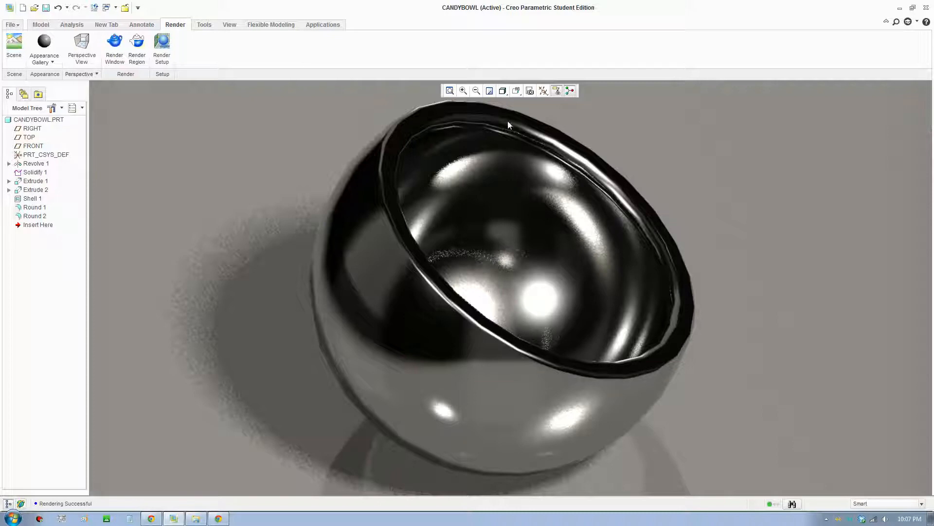
{"action": "mouse_move", "coordinate": [378, 186]}
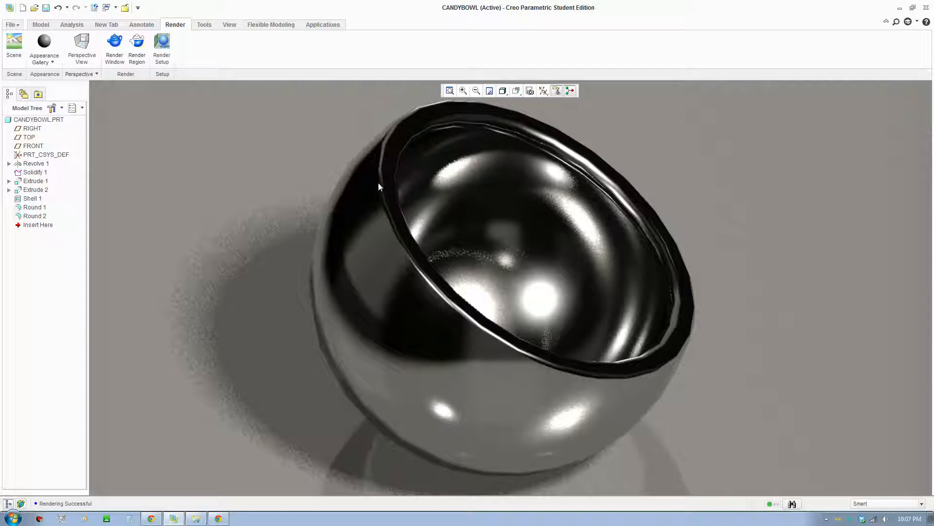
{"action": "mouse_move", "coordinate": [570, 384]}
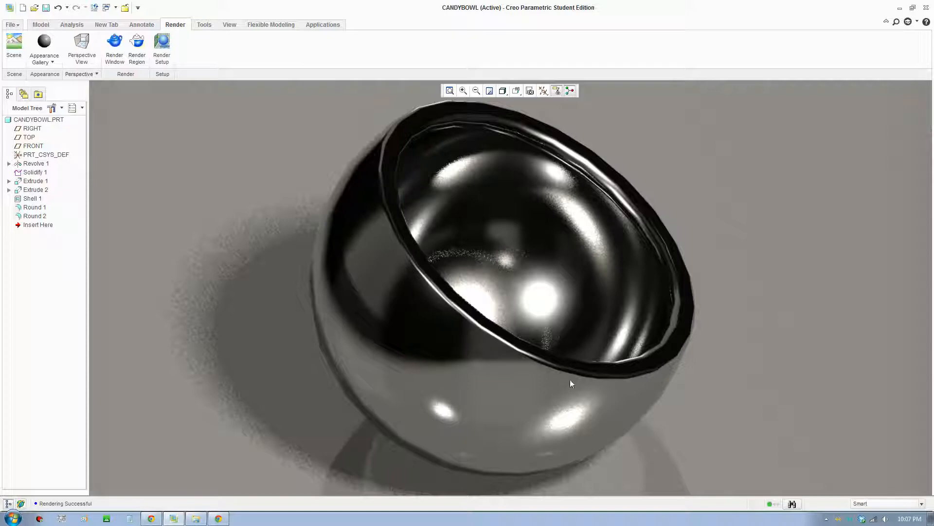
{"action": "mouse_move", "coordinate": [671, 328]}
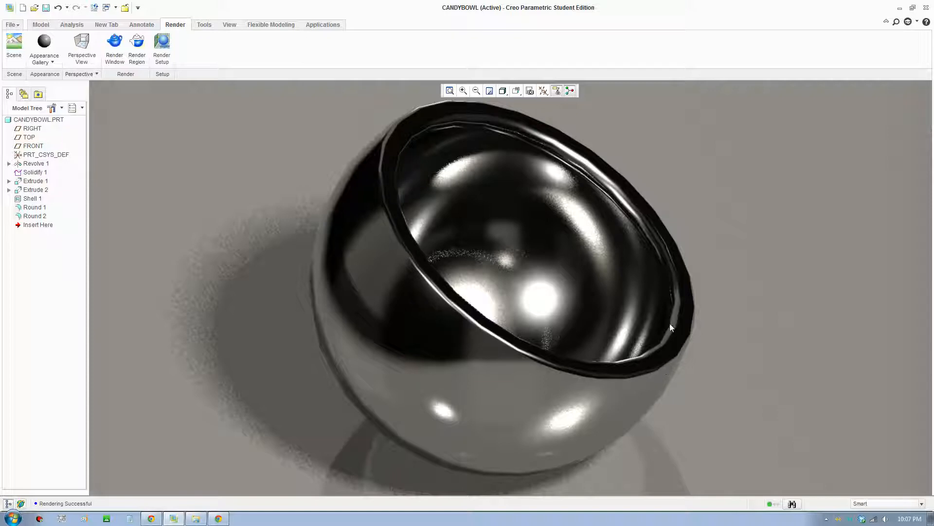
{"action": "mouse_move", "coordinate": [309, 212]}
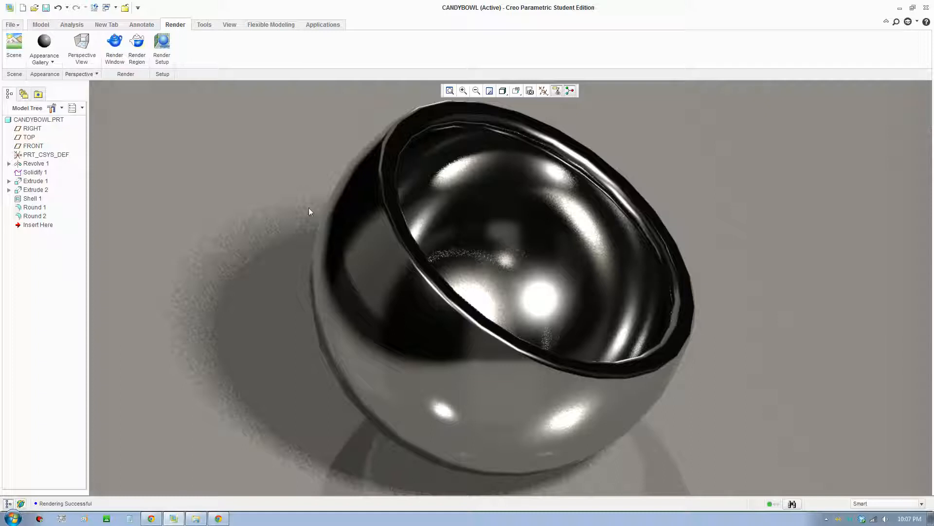
{"action": "mouse_move", "coordinate": [256, 177]}
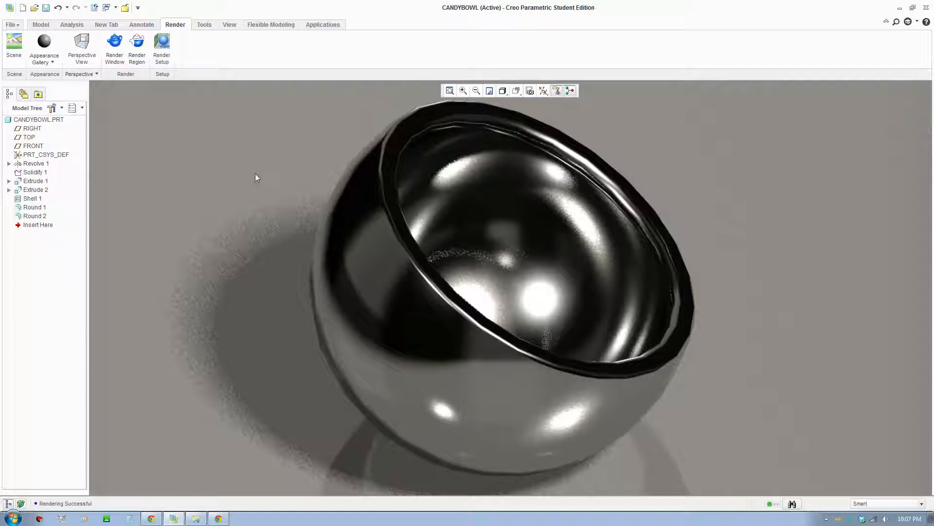
{"action": "mouse_move", "coordinate": [120, 115]}
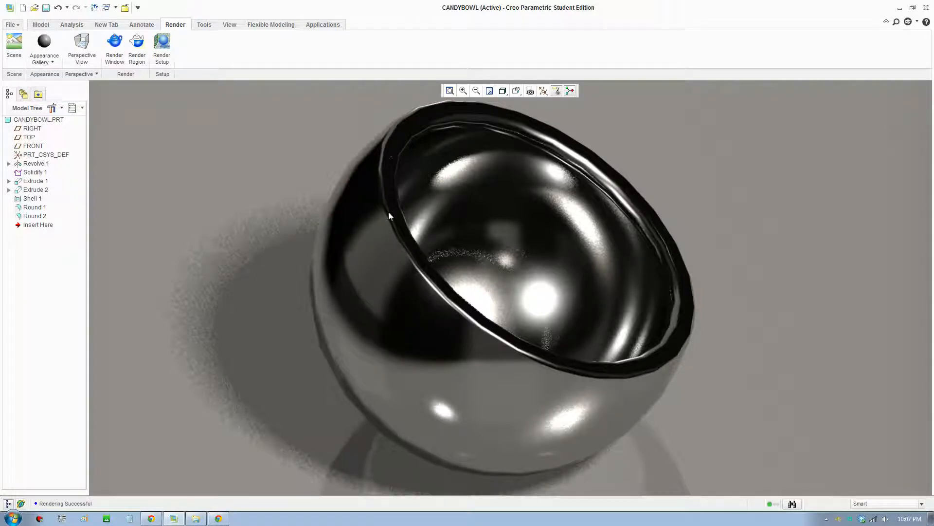
{"action": "mouse_move", "coordinate": [450, 145]}
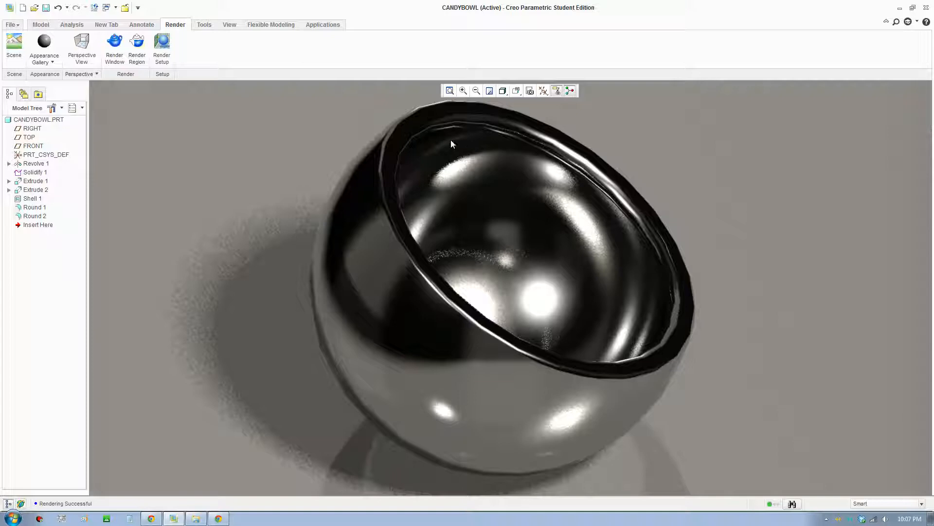
{"action": "mouse_move", "coordinate": [161, 129]}
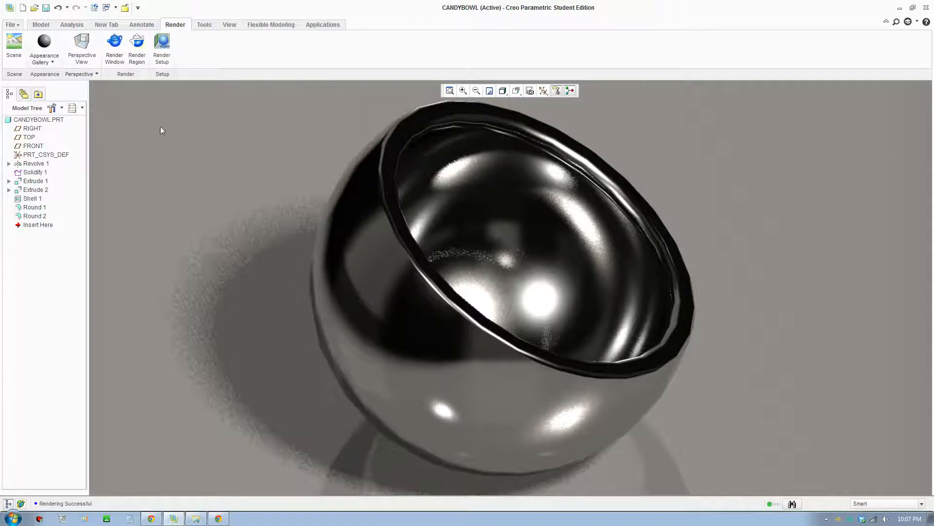
{"action": "mouse_move", "coordinate": [12, 25]}
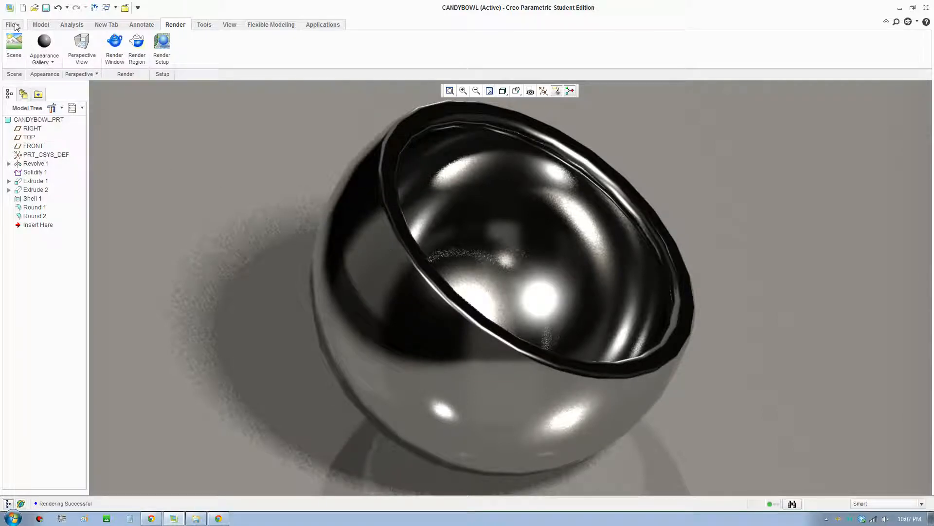
From File > Options, review shade quality under Model Display and move to Entity Display.
{"action": "left_click", "coordinate": [10, 25]}
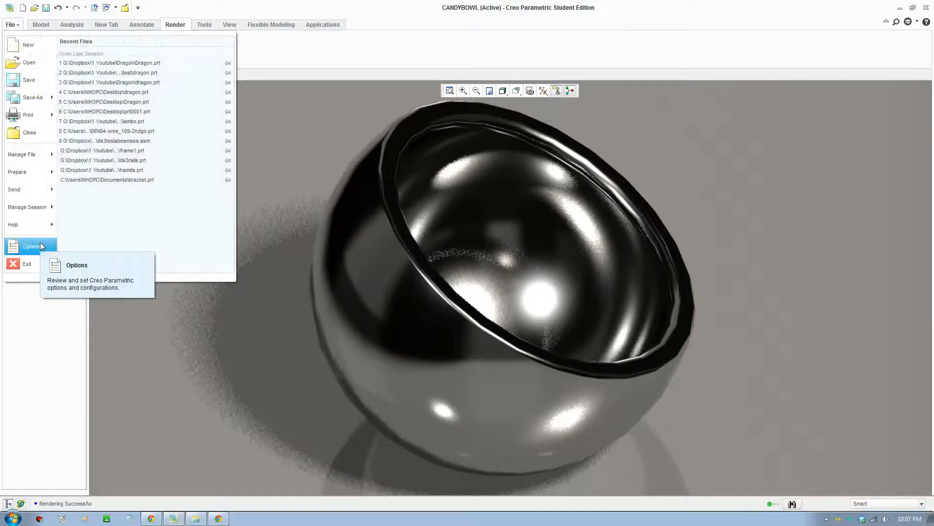
{"action": "left_click", "coordinate": [32, 245]}
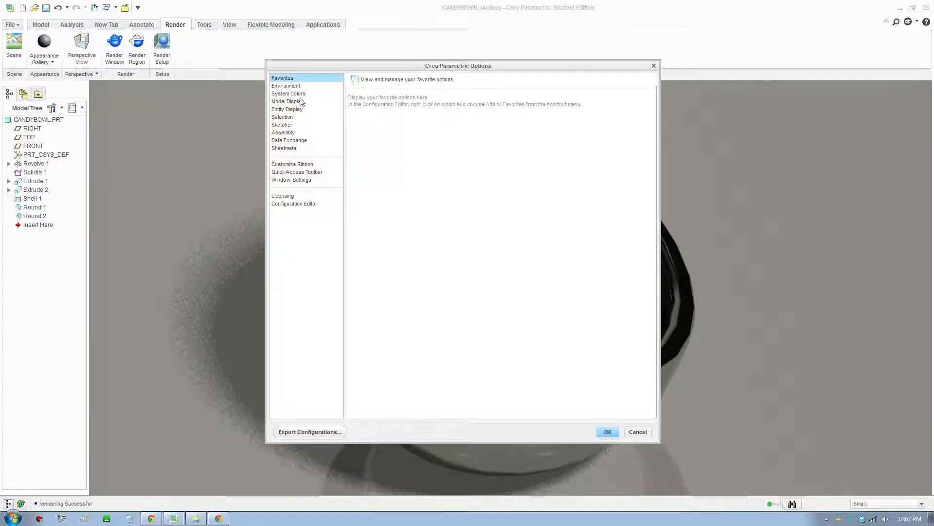
{"action": "left_click", "coordinate": [287, 100]}
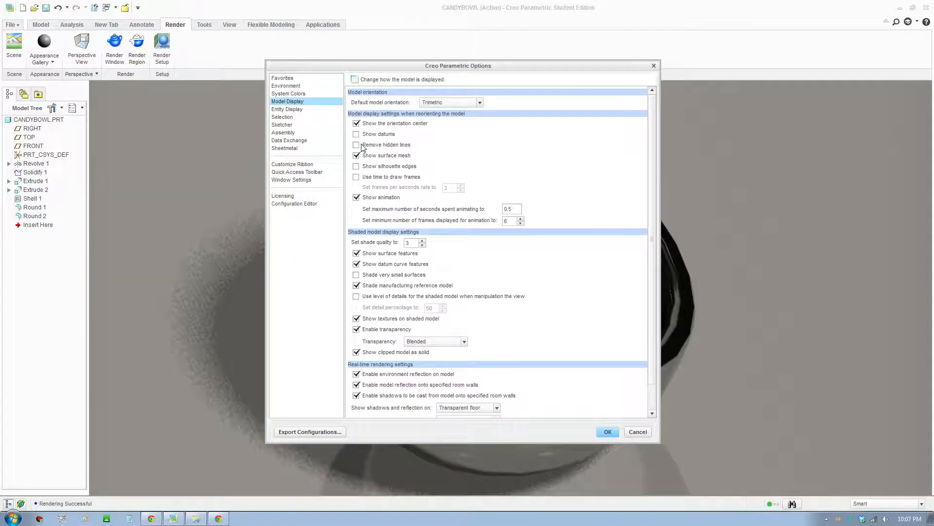
{"action": "mouse_move", "coordinate": [373, 243]}
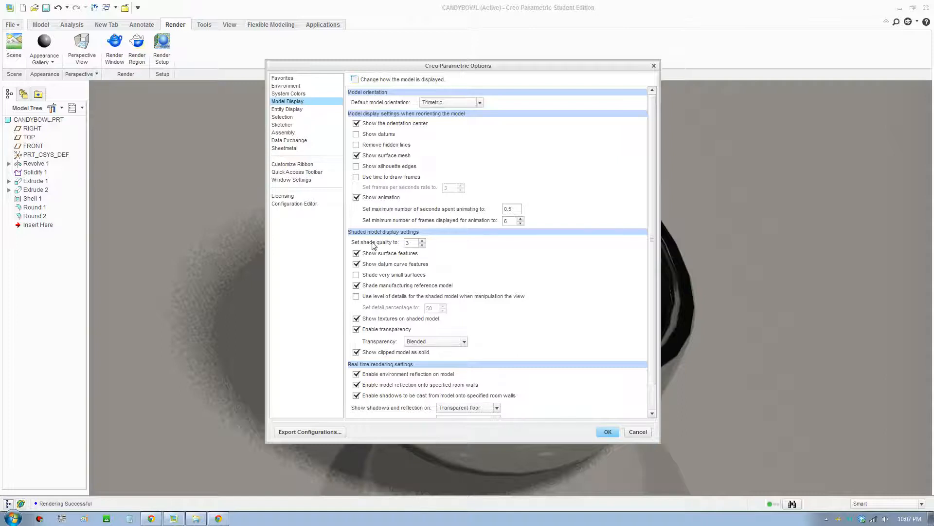
{"action": "mouse_move", "coordinate": [387, 240]}
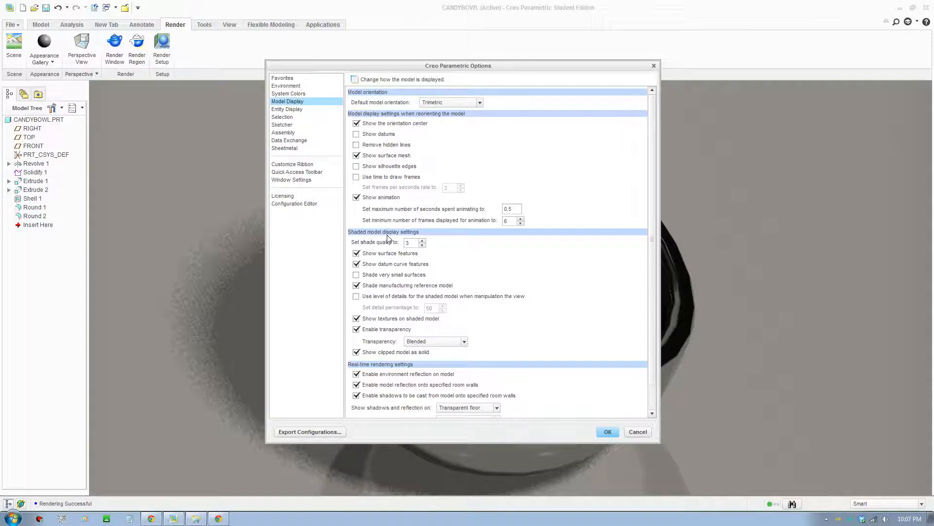
{"action": "triple_click", "coordinate": [408, 243]}
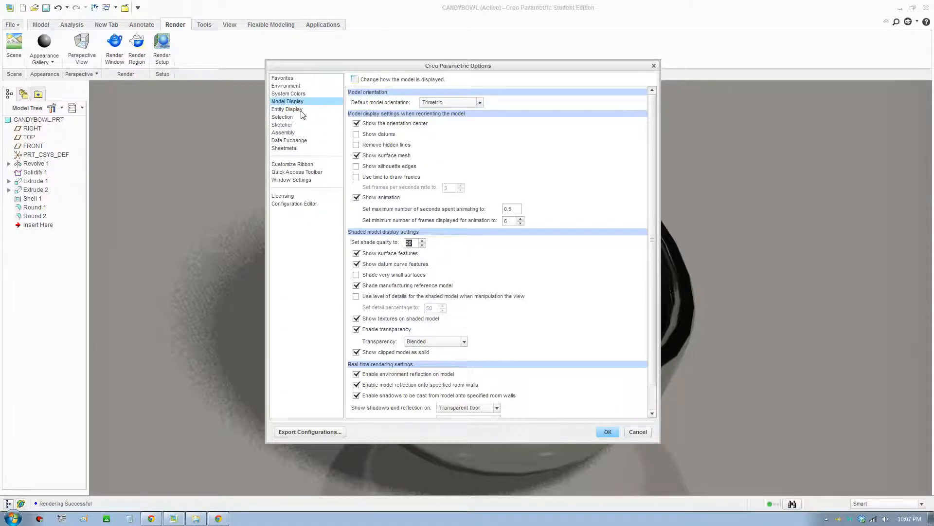
{"action": "left_click", "coordinate": [286, 109]}
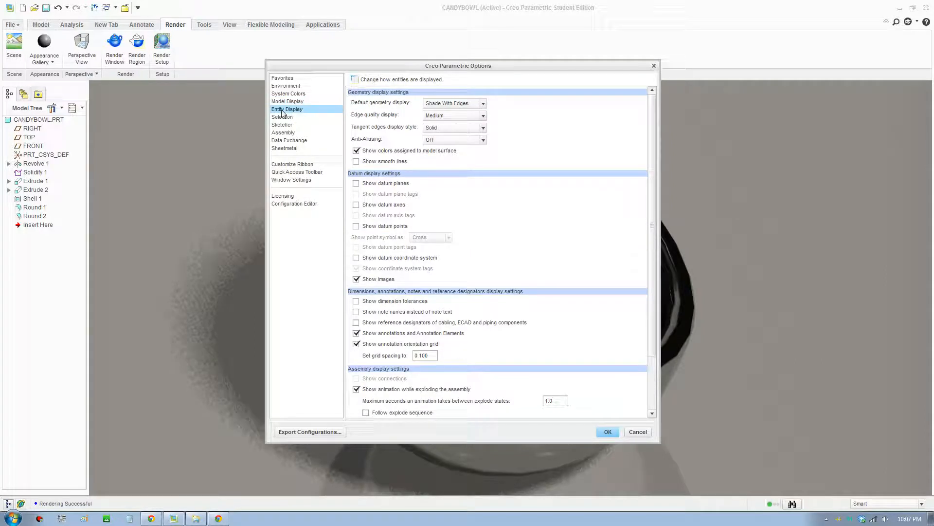
{"action": "mouse_move", "coordinate": [297, 116]}
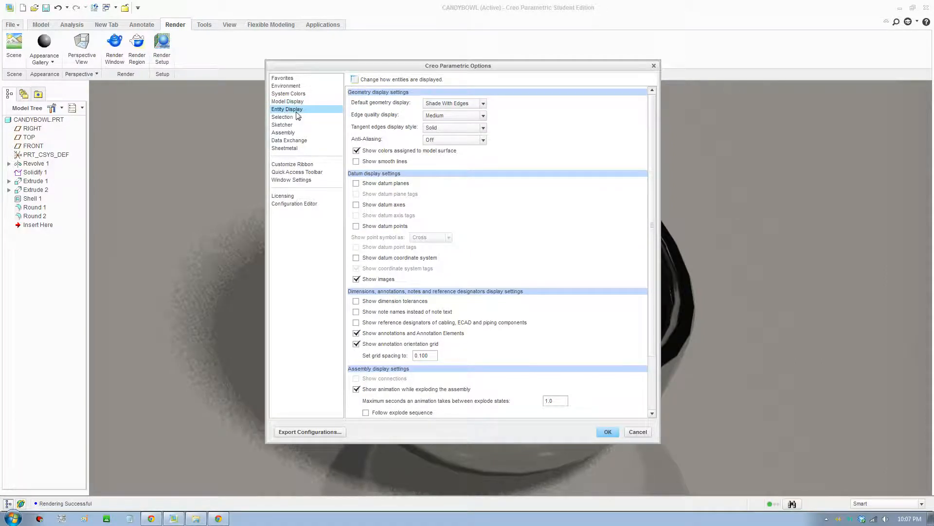
{"action": "mouse_move", "coordinate": [387, 115]}
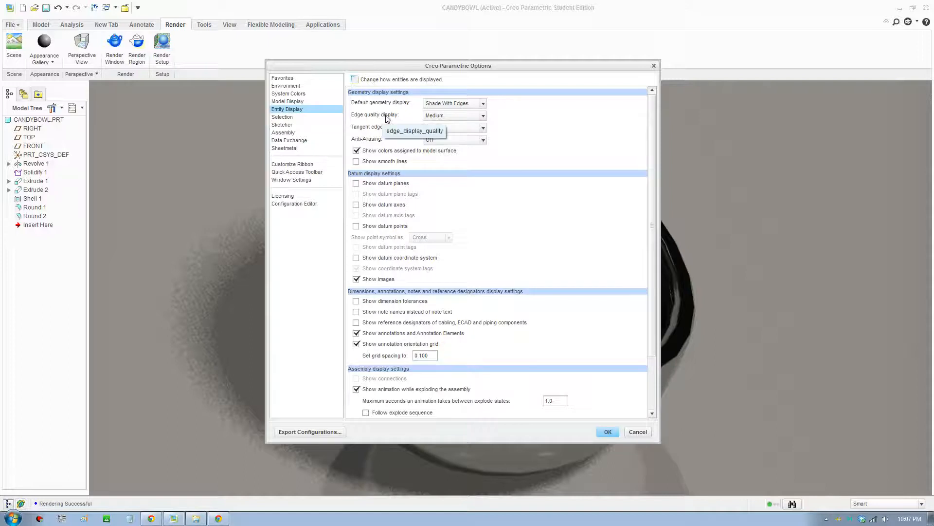
Set edge quality to Very High and apply it without saving to a configuration file.
{"action": "left_click", "coordinate": [483, 115]}
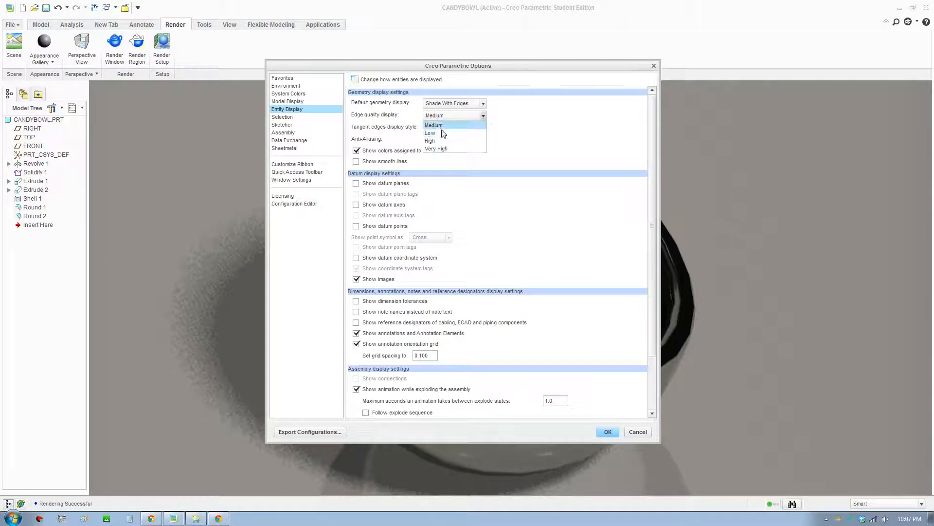
{"action": "left_click", "coordinate": [436, 142]}
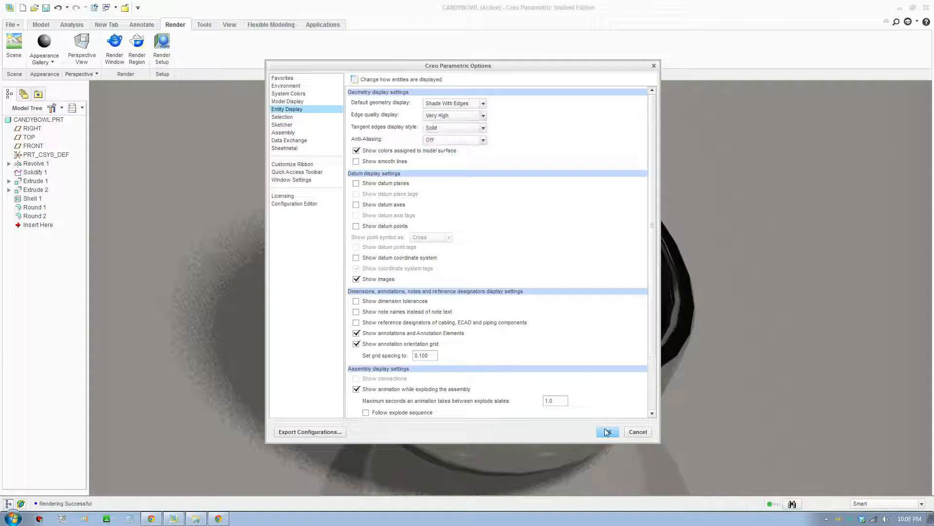
{"action": "left_click", "coordinate": [607, 432]}
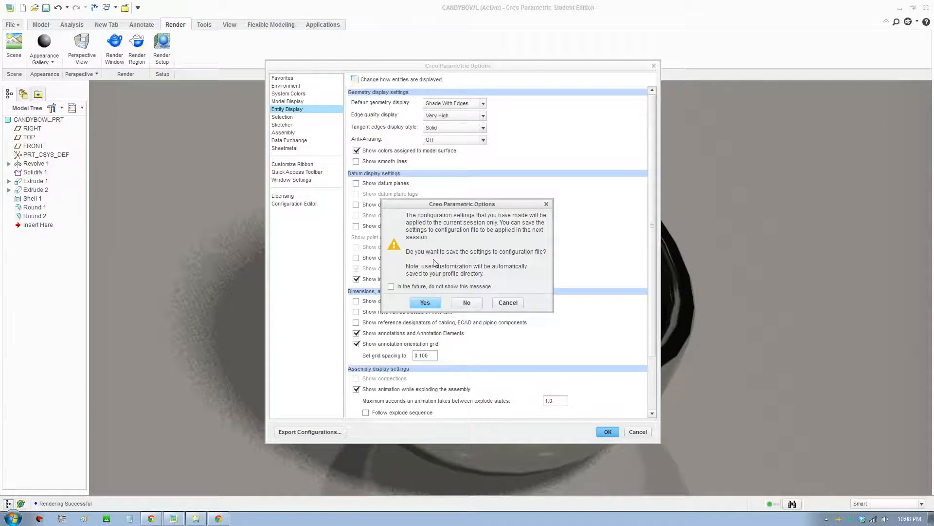
{"action": "mouse_move", "coordinate": [466, 302]}
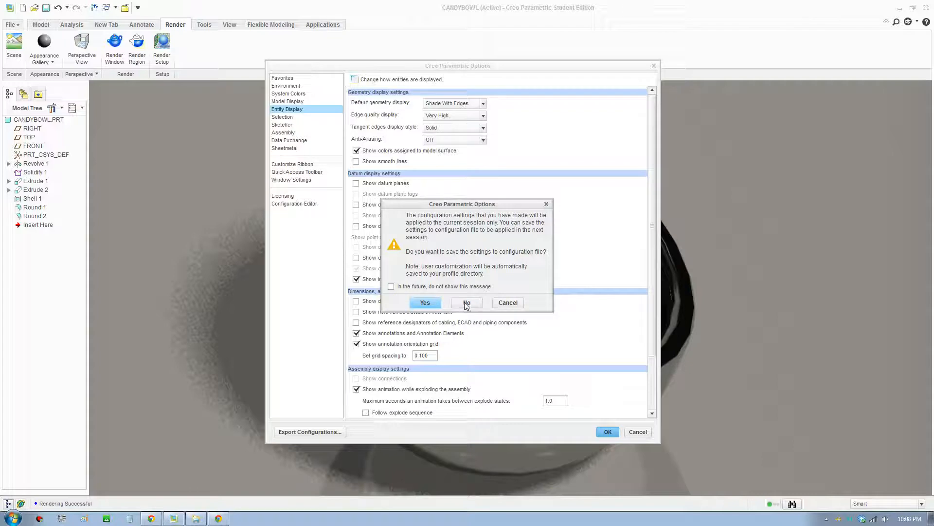
{"action": "left_click", "coordinate": [467, 302]}
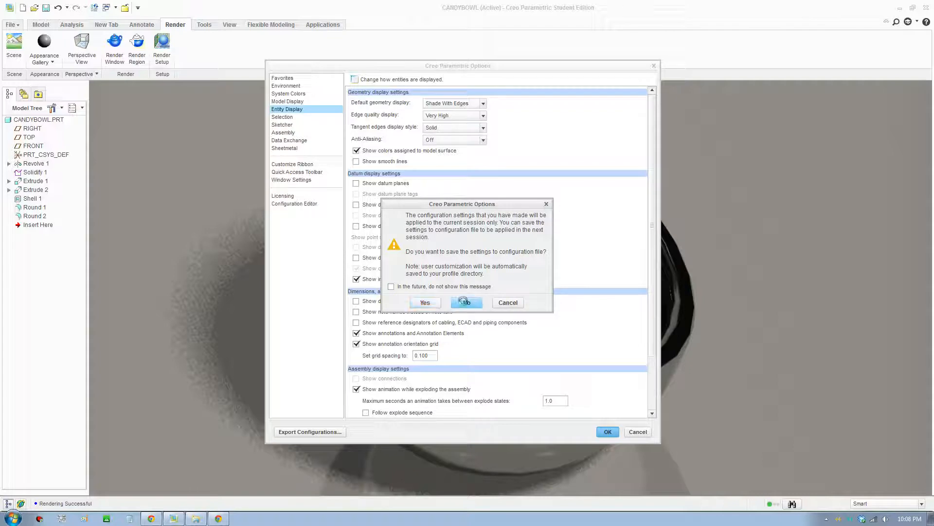
{"action": "left_click", "coordinate": [466, 302]}
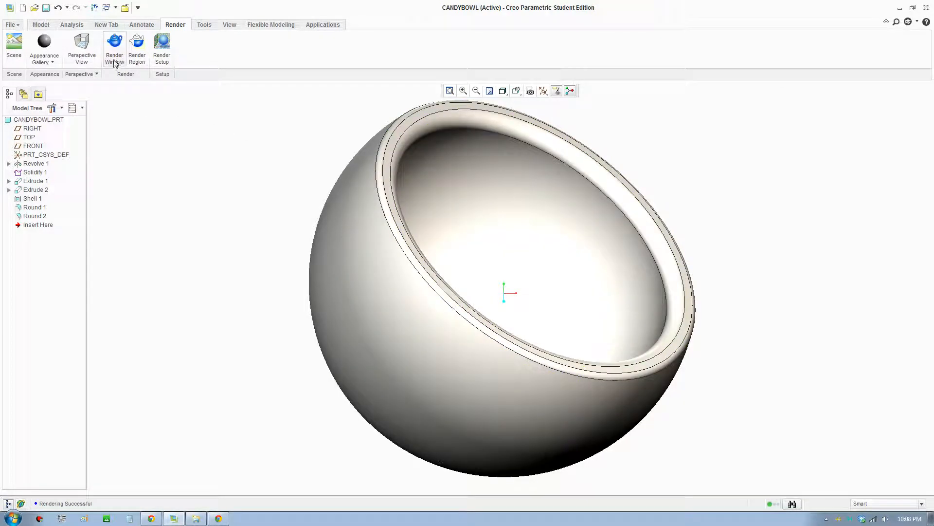
Render the bowl as shiny chrome with smooth rim edges and a floor shadow.
{"action": "left_click", "coordinate": [114, 48]}
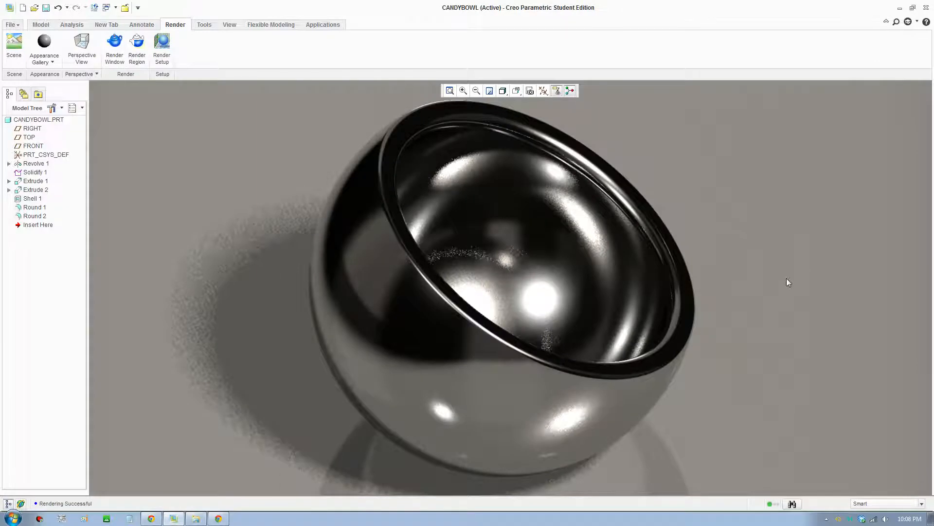
{"action": "mouse_move", "coordinate": [726, 369]}
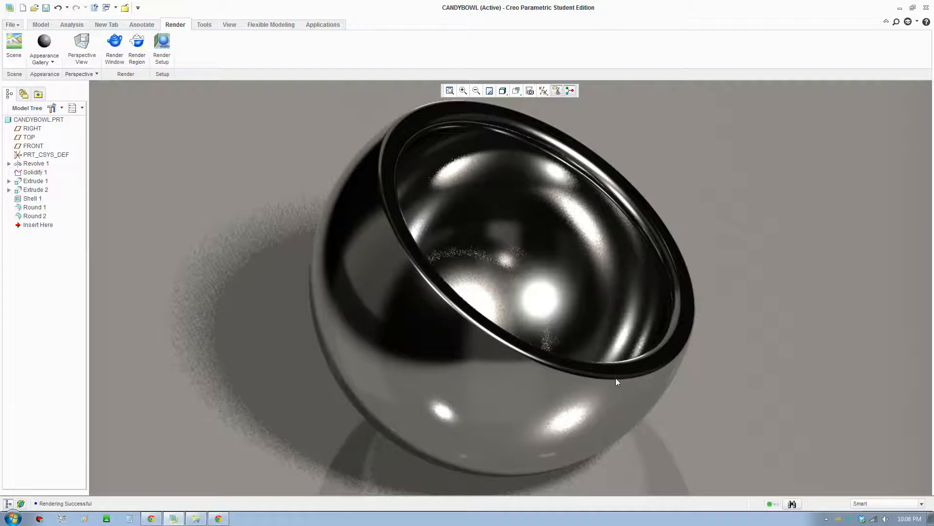
{"action": "mouse_move", "coordinate": [415, 110]}
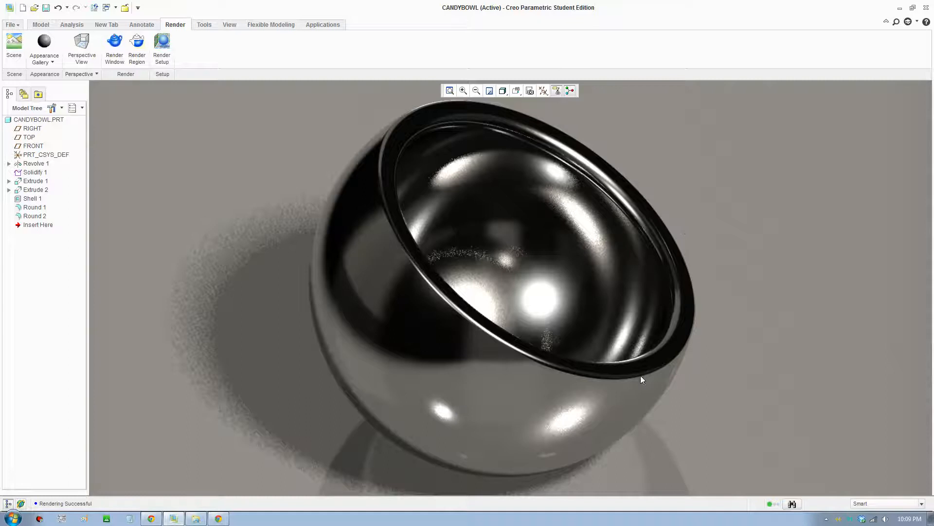
{"action": "mouse_move", "coordinate": [392, 232]}
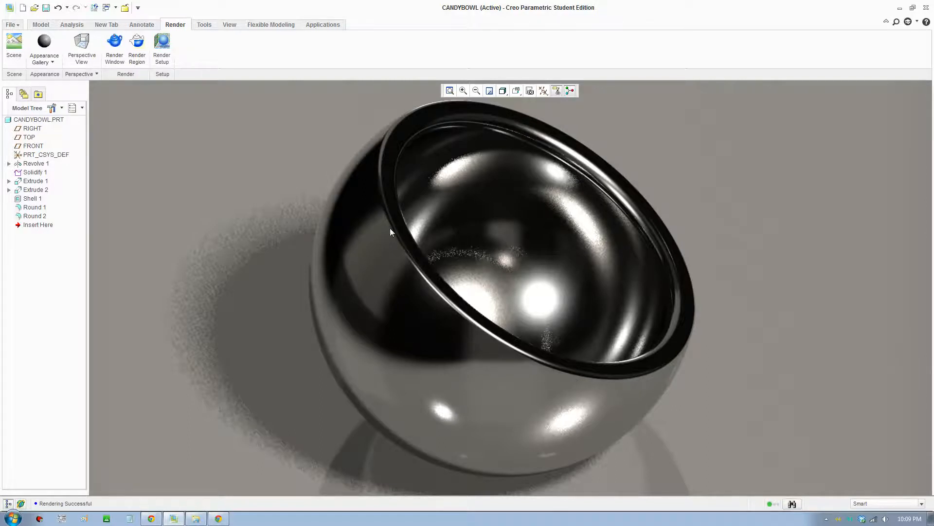
{"action": "mouse_move", "coordinate": [495, 335]}
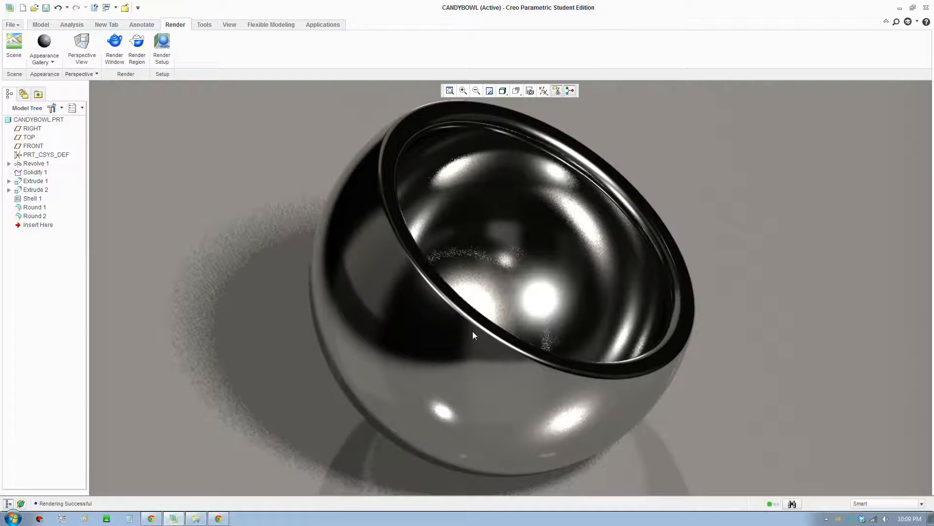
{"action": "mouse_move", "coordinate": [377, 469]}
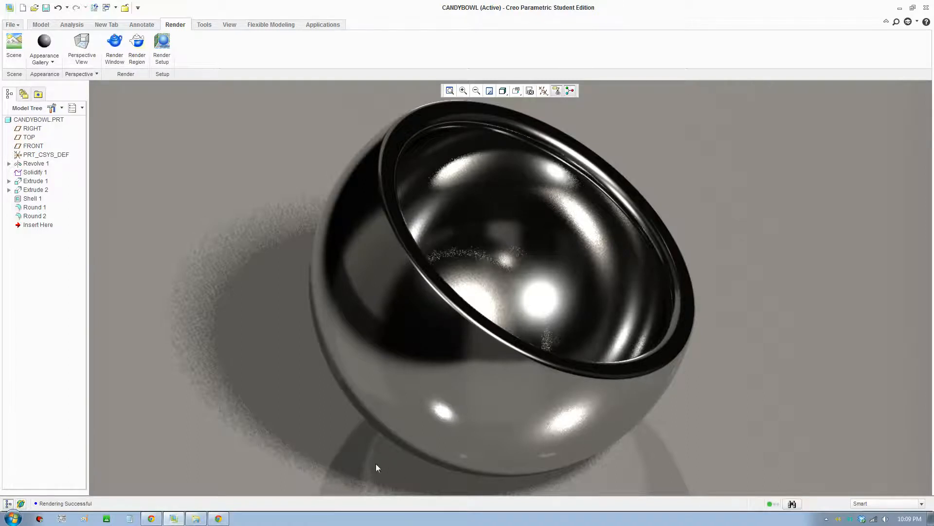
{"action": "mouse_move", "coordinate": [710, 264]}
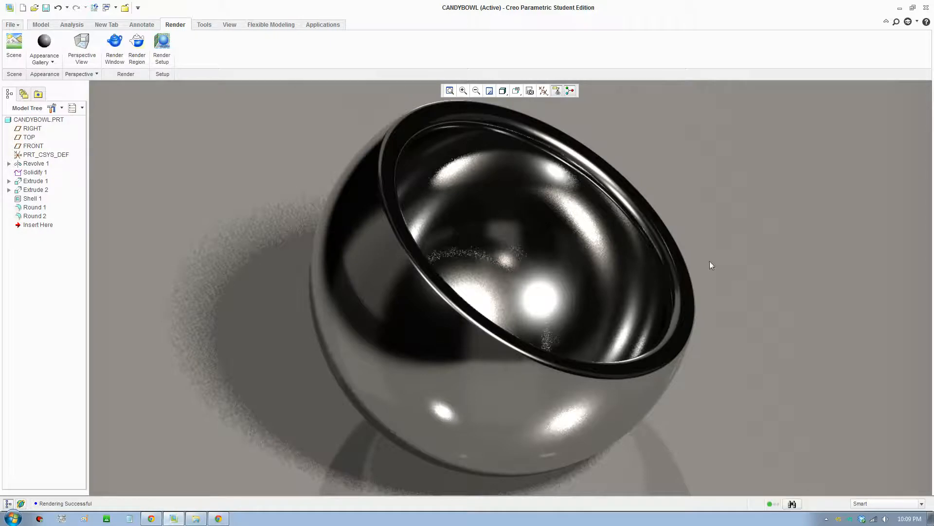
{"action": "left_click", "coordinate": [162, 47]}
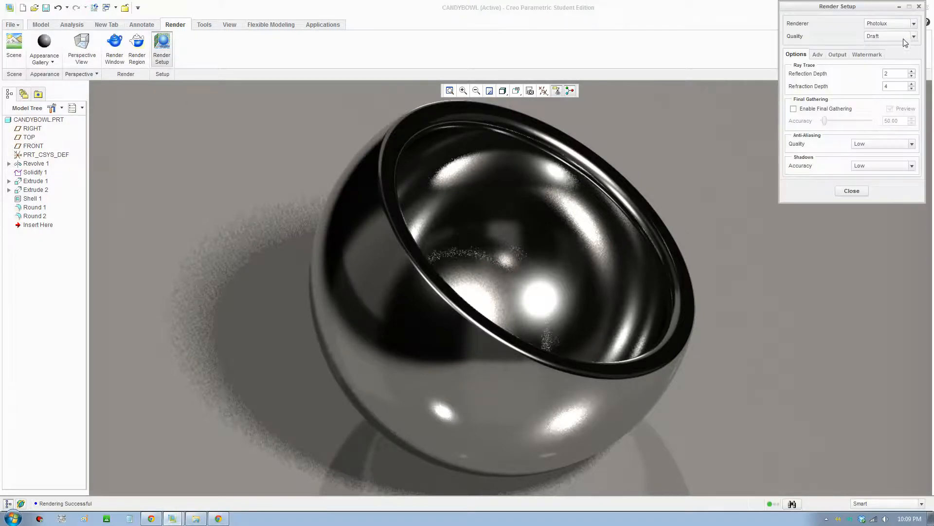
{"action": "left_click", "coordinate": [912, 36]}
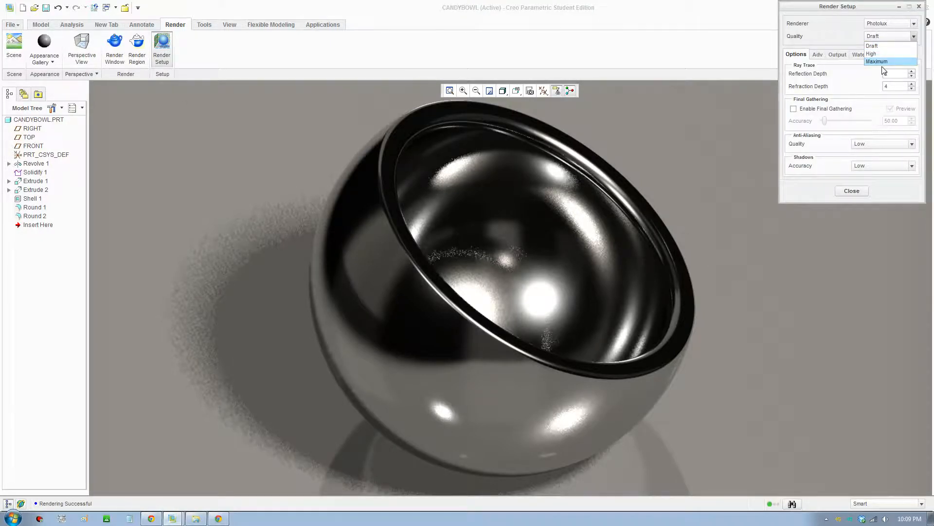
{"action": "left_click", "coordinate": [872, 45]}
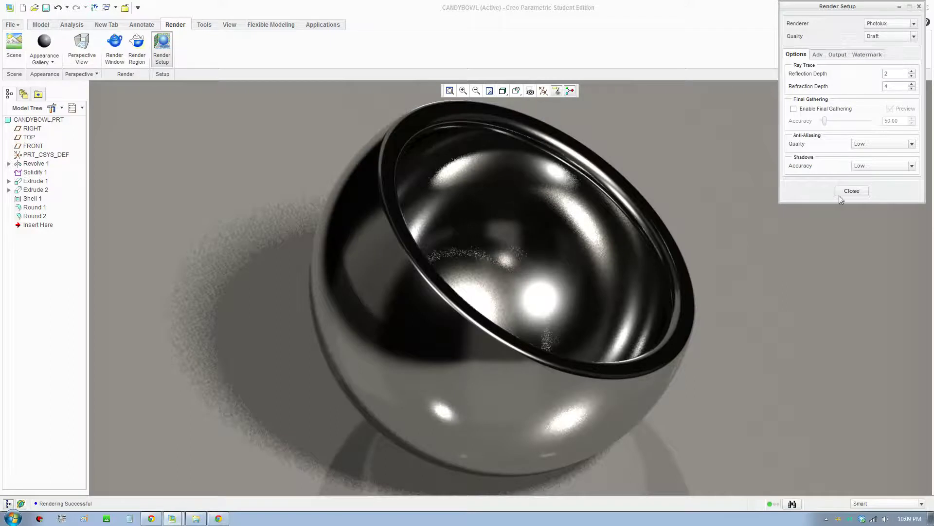
{"action": "mouse_move", "coordinate": [851, 191]}
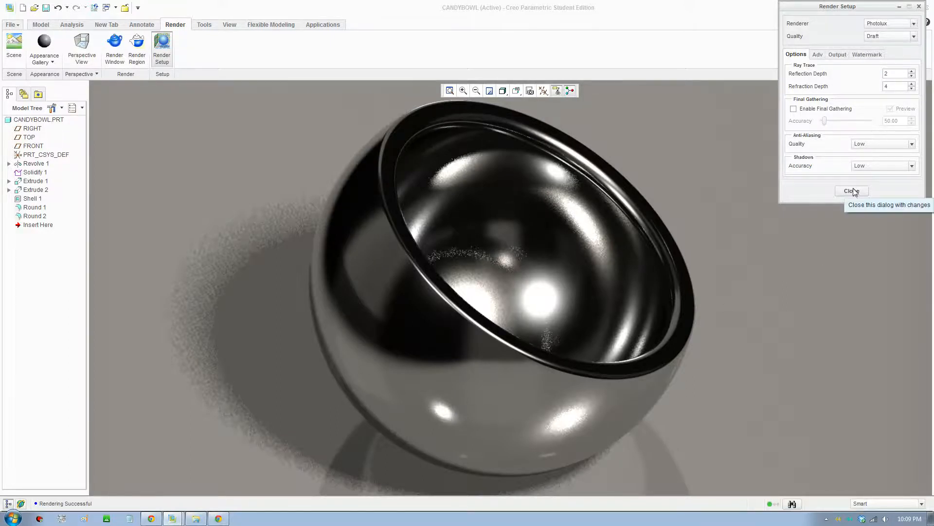
{"action": "left_click", "coordinate": [851, 190]}
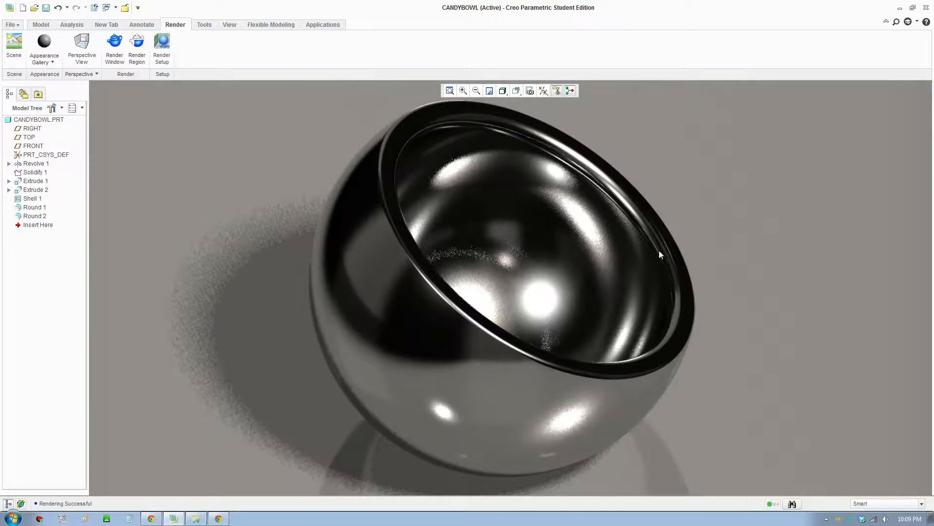
{"action": "mouse_move", "coordinate": [404, 218]}
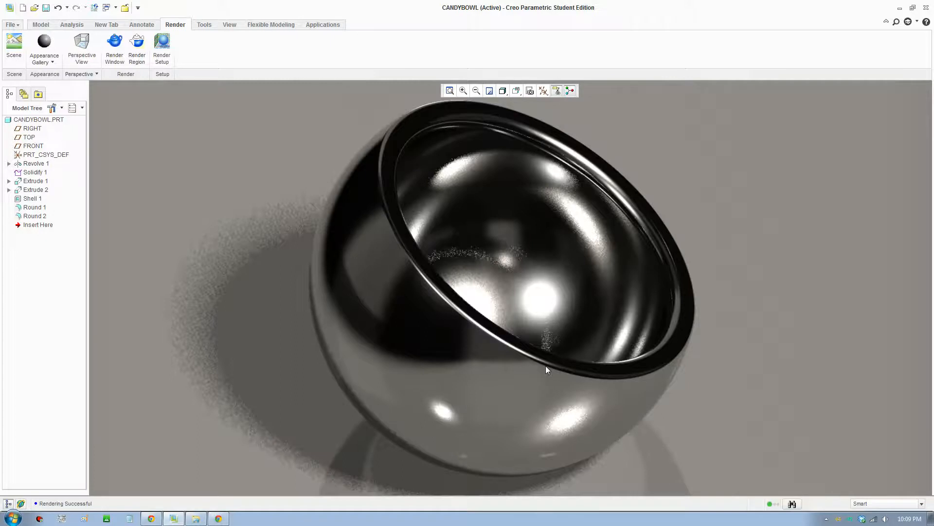
{"action": "mouse_move", "coordinate": [593, 377]}
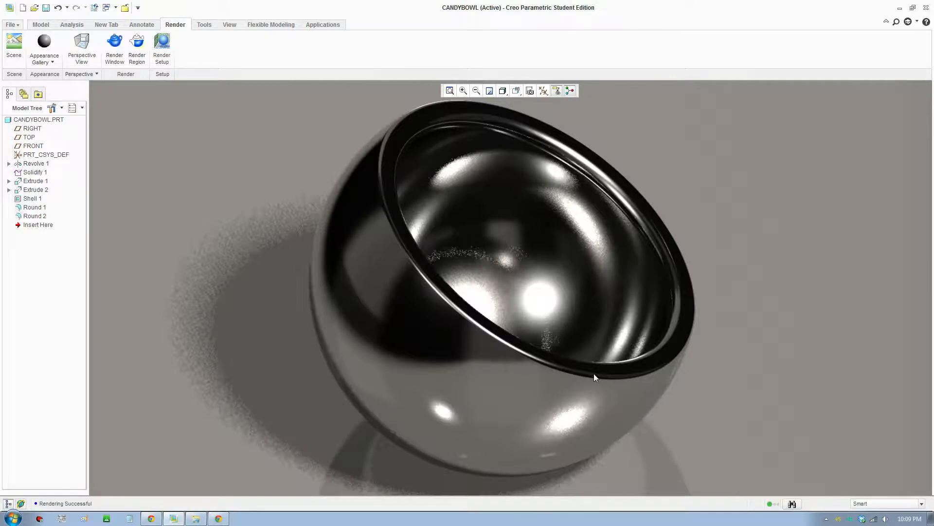
{"action": "mouse_move", "coordinate": [611, 204]}
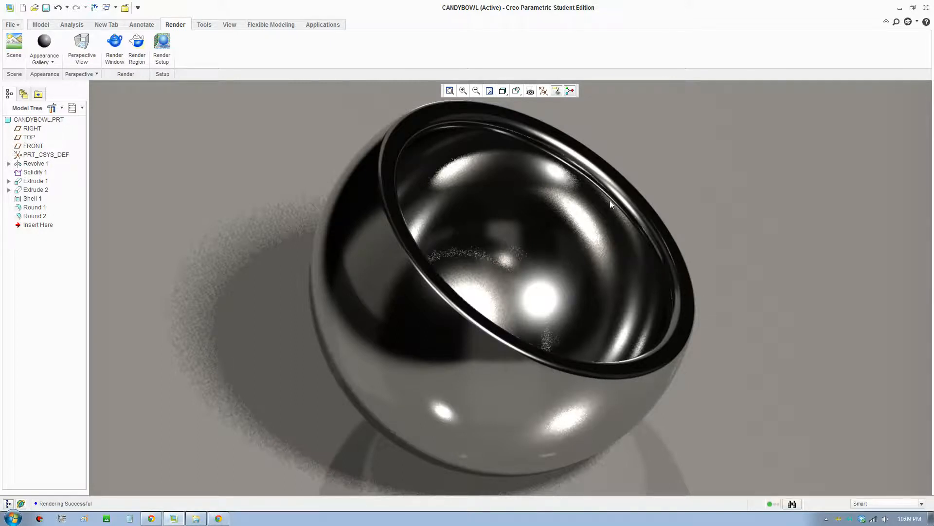
{"action": "mouse_move", "coordinate": [405, 286]}
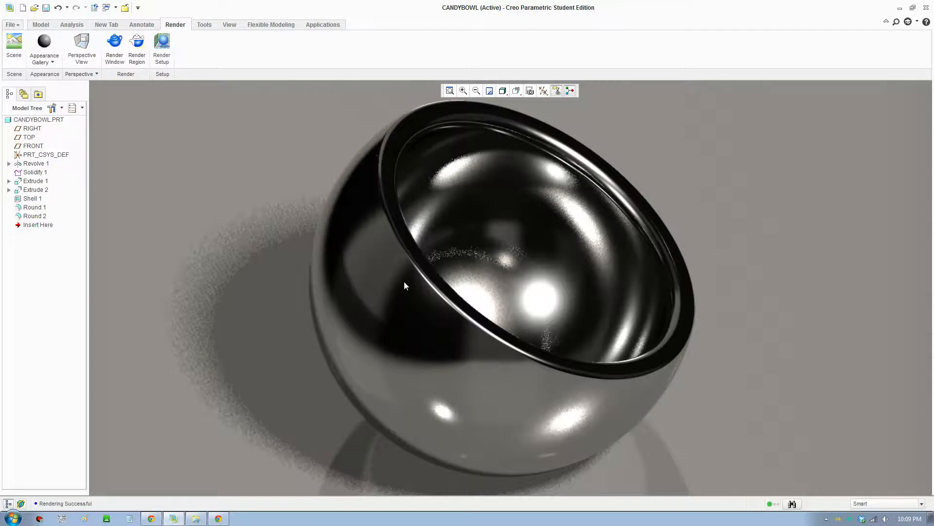
{"action": "mouse_move", "coordinate": [680, 355]}
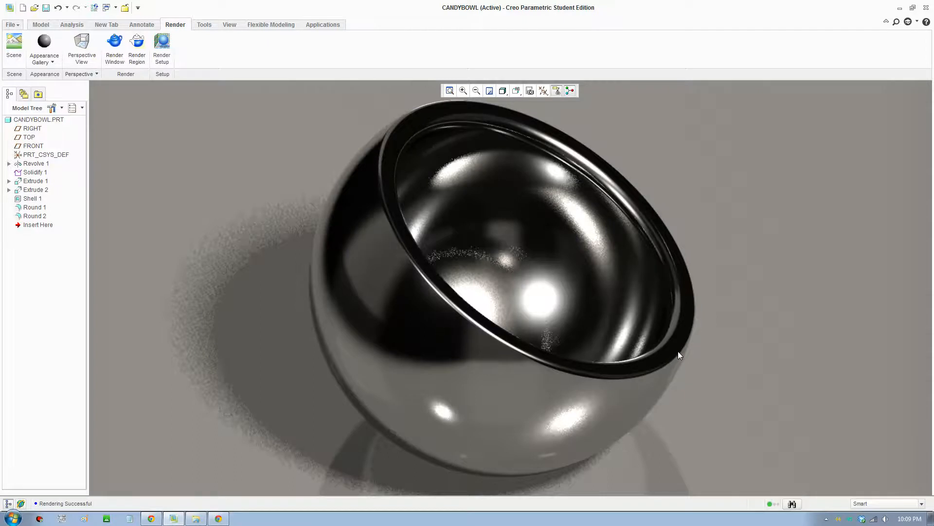
{"action": "mouse_move", "coordinate": [691, 351]}
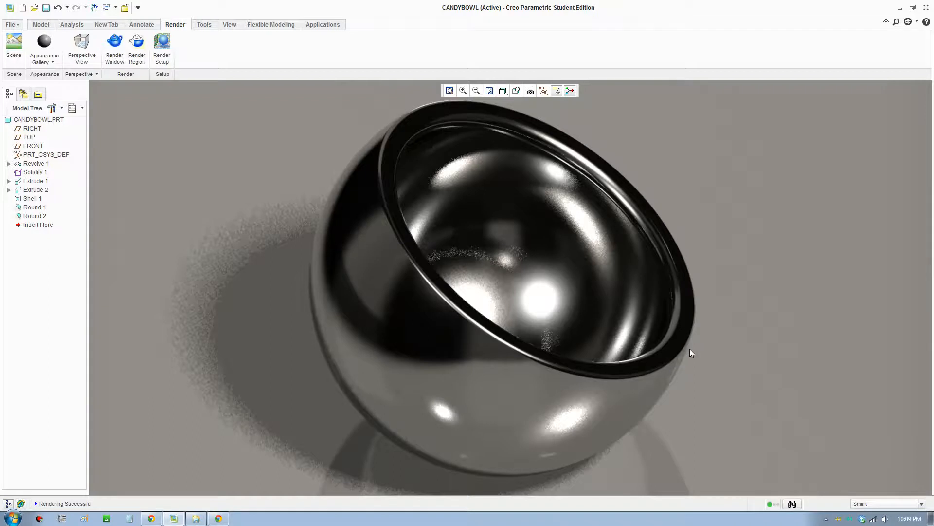
{"action": "mouse_move", "coordinate": [606, 278]}
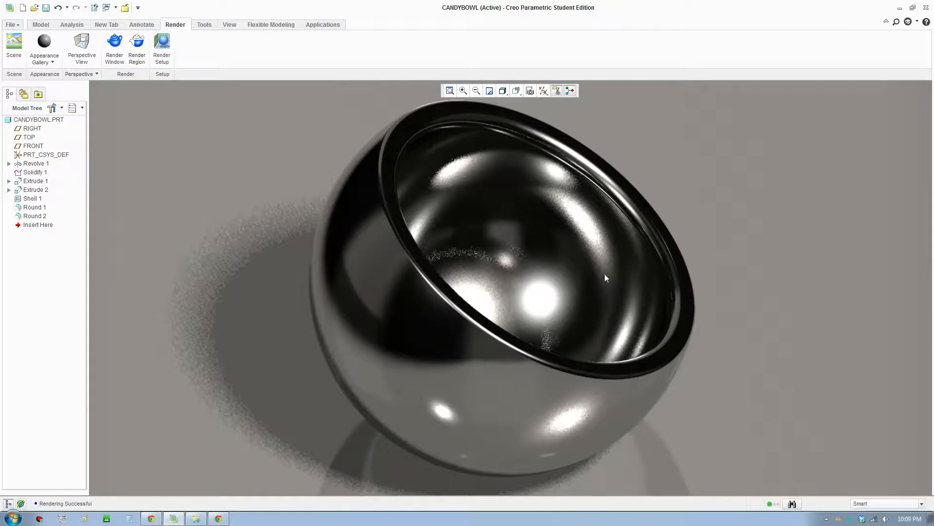
{"action": "mouse_move", "coordinate": [644, 236]}
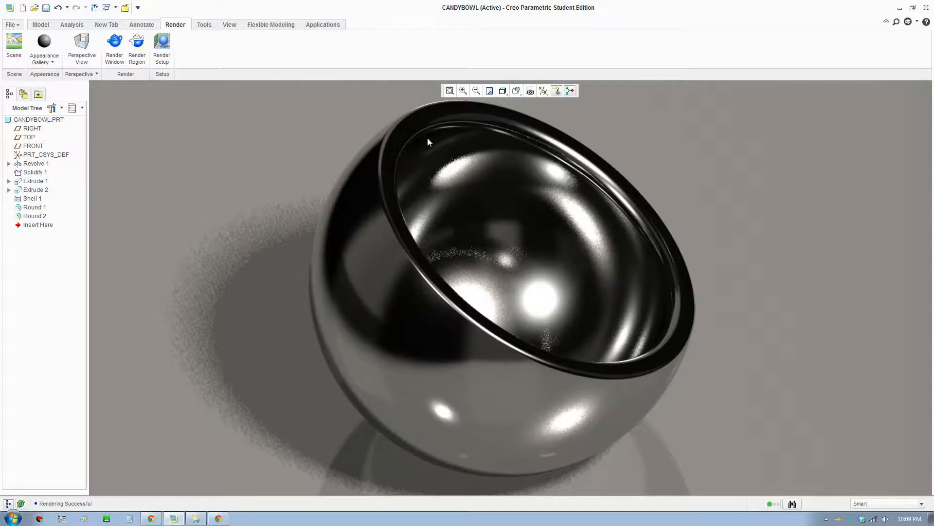
{"action": "mouse_move", "coordinate": [410, 280]}
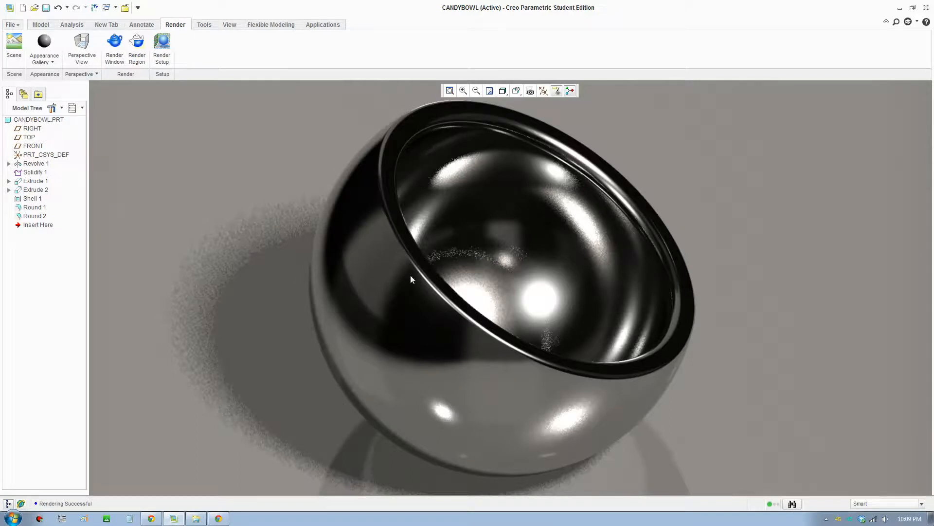
{"action": "mouse_move", "coordinate": [10, 26]}
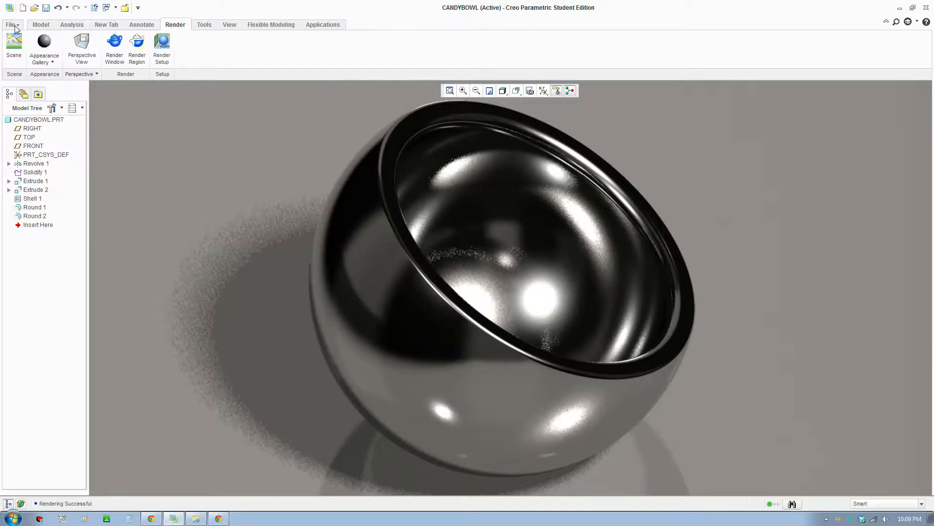
Revisit shade quality in Model Display and confirm edge quality Very High in Entity Display, then apply.
{"action": "left_click", "coordinate": [10, 25]}
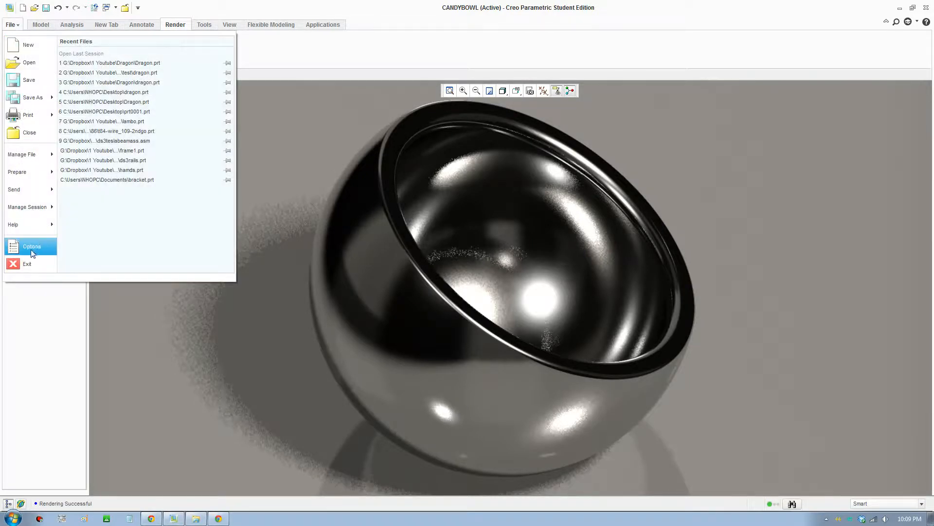
{"action": "left_click", "coordinate": [31, 247]}
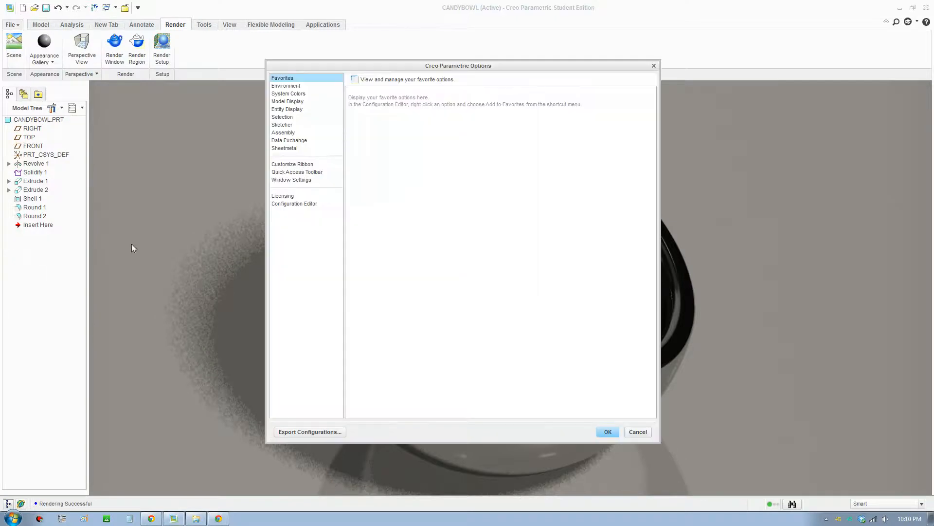
{"action": "left_click", "coordinate": [288, 100]}
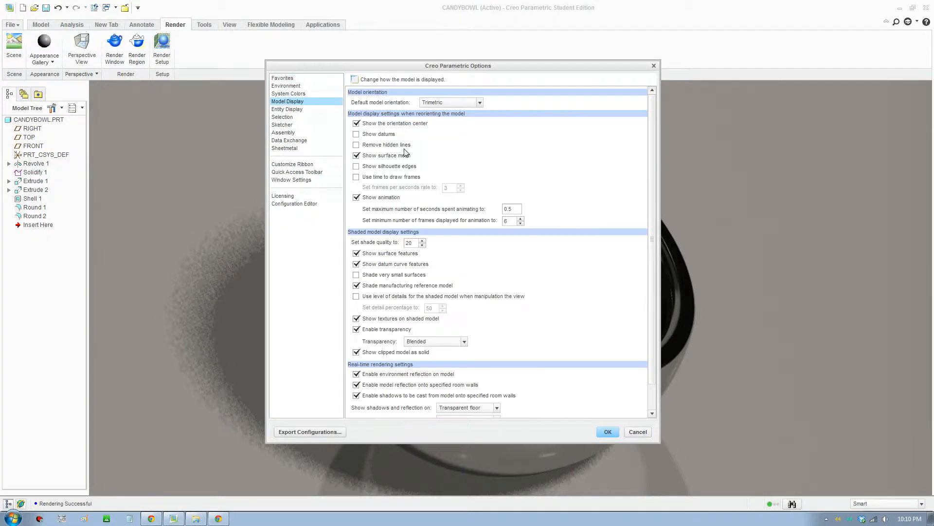
{"action": "mouse_move", "coordinate": [366, 249]}
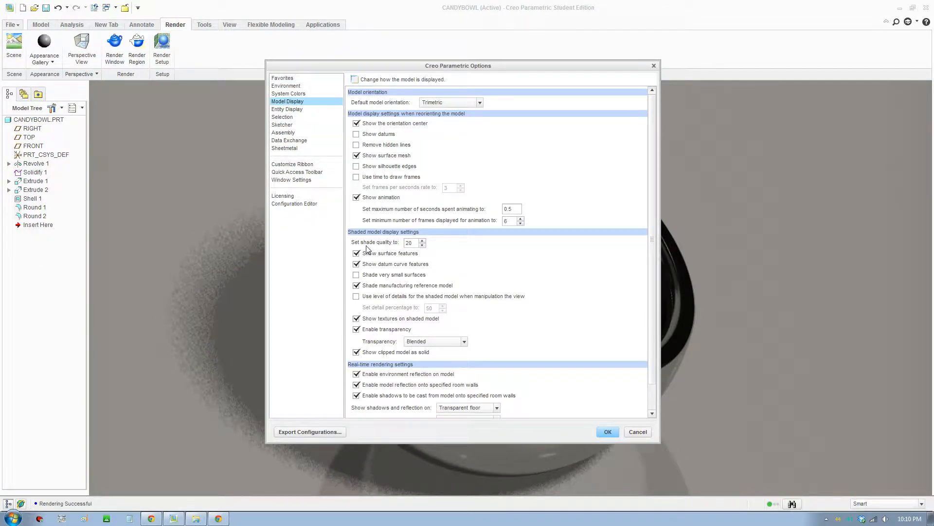
{"action": "triple_click", "coordinate": [409, 242]}
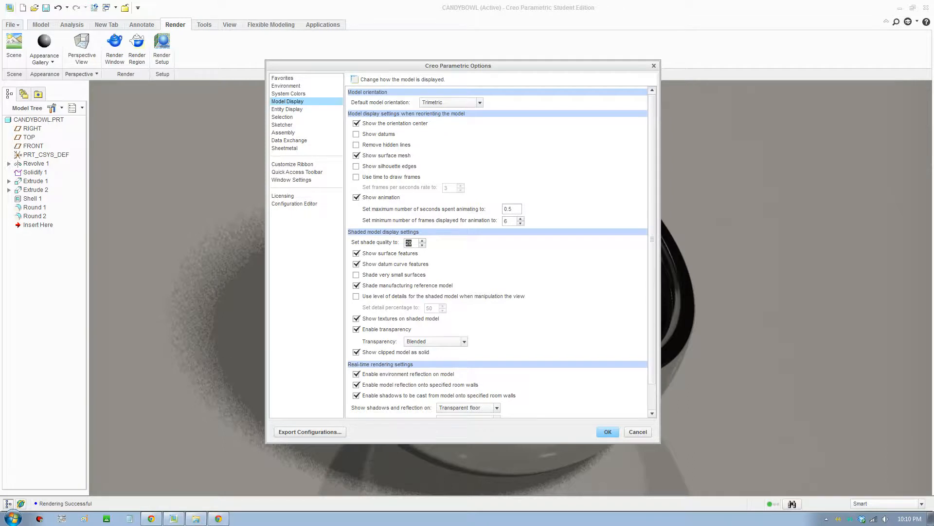
{"action": "left_click", "coordinate": [287, 109]}
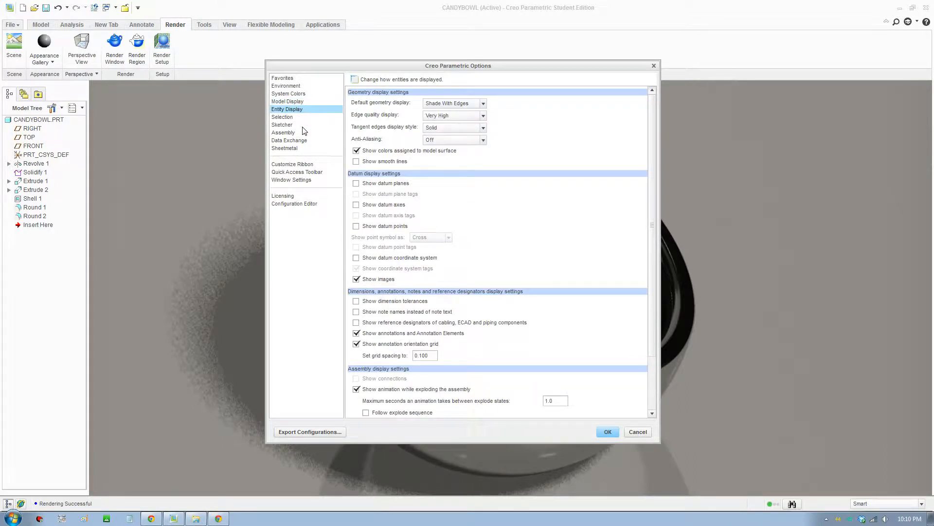
{"action": "mouse_move", "coordinate": [304, 112]}
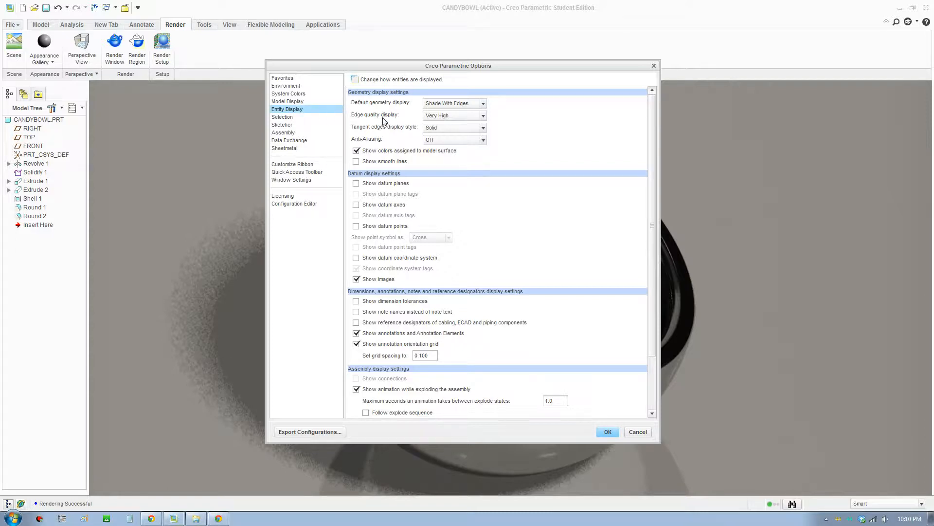
{"action": "left_click", "coordinate": [481, 115]}
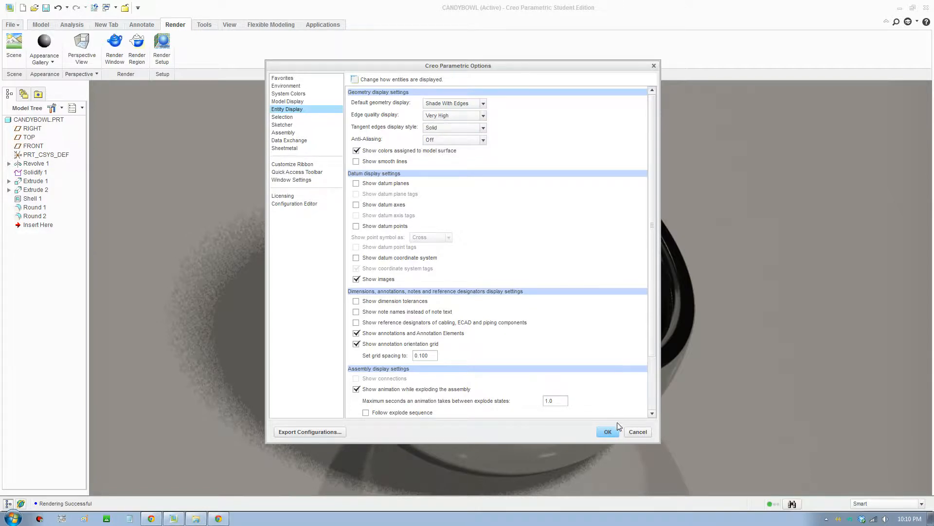
{"action": "left_click", "coordinate": [607, 431]}
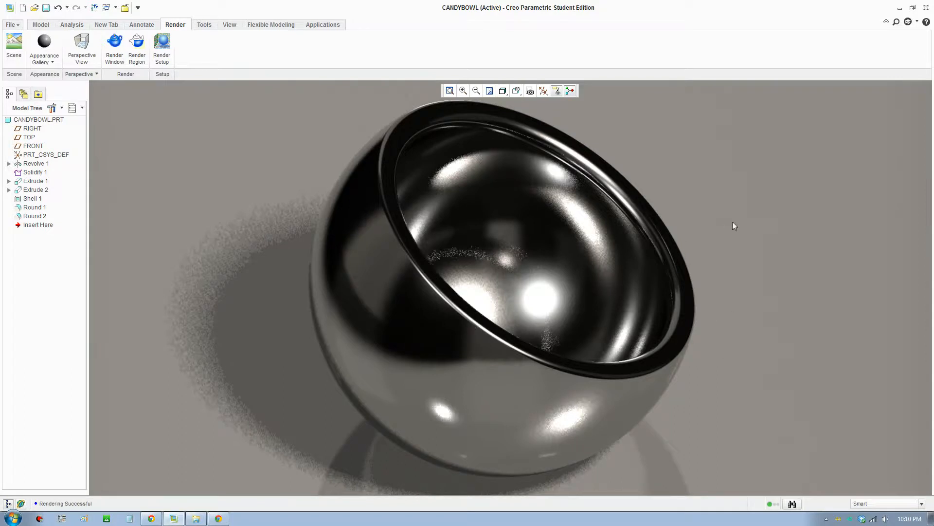
{"action": "mouse_move", "coordinate": [677, 216]}
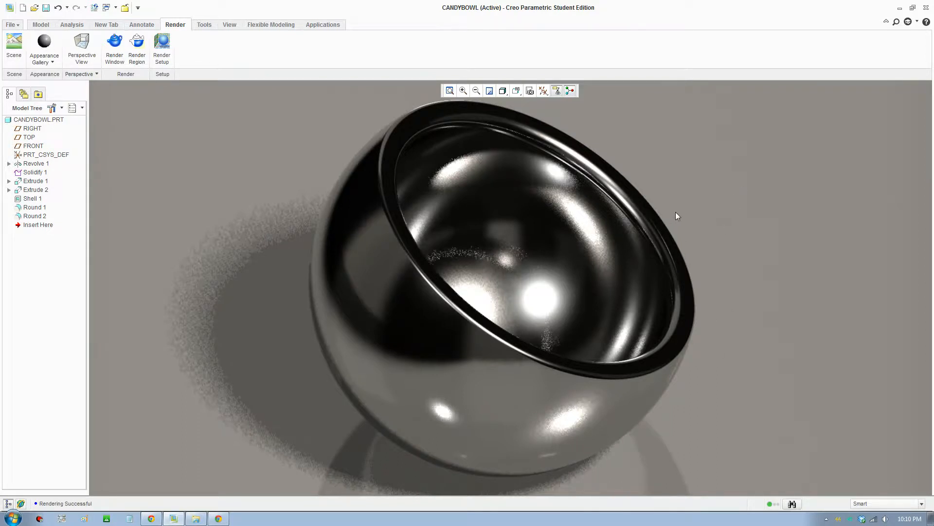
{"action": "mouse_move", "coordinate": [553, 161]}
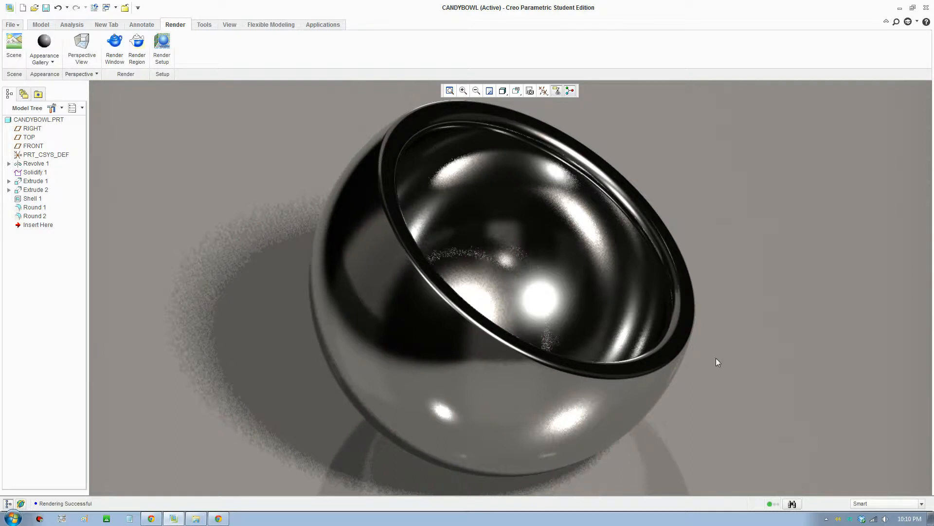
{"action": "mouse_move", "coordinate": [722, 204]}
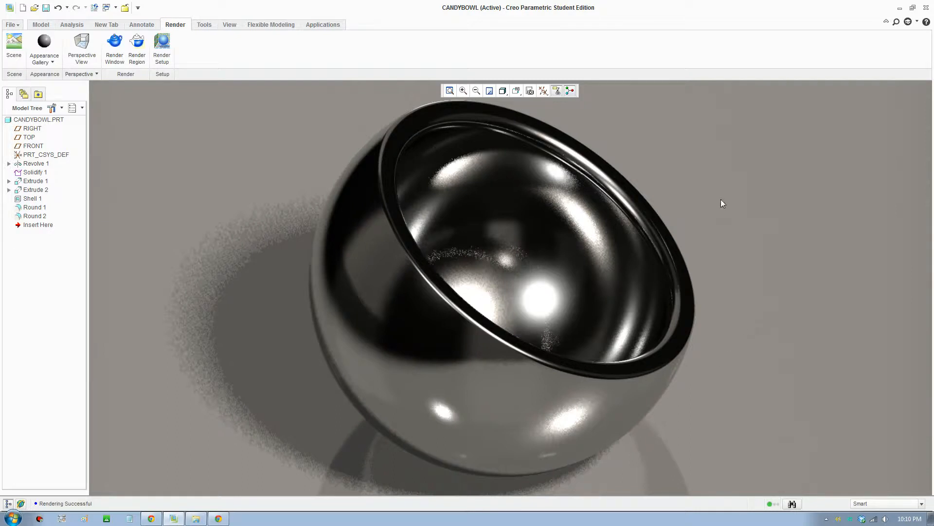
{"action": "mouse_move", "coordinate": [802, 195]}
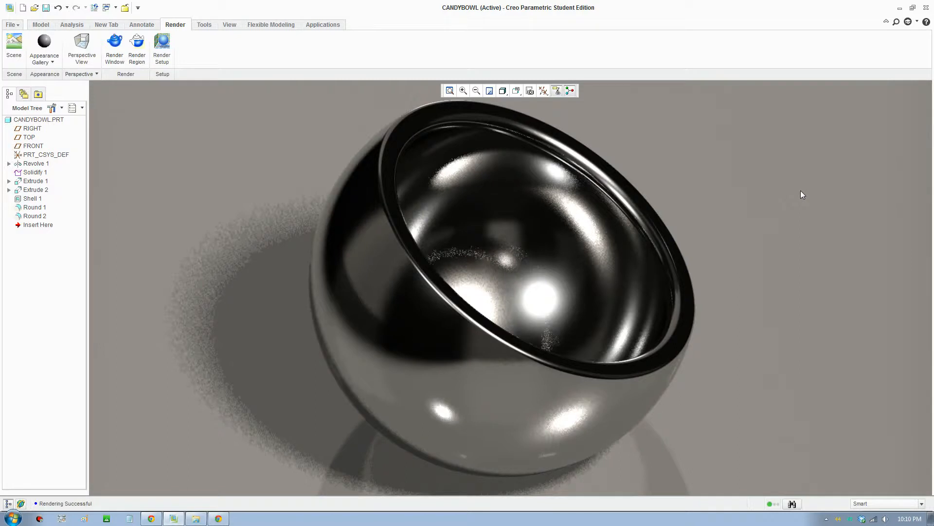
{"action": "mouse_move", "coordinate": [674, 222]}
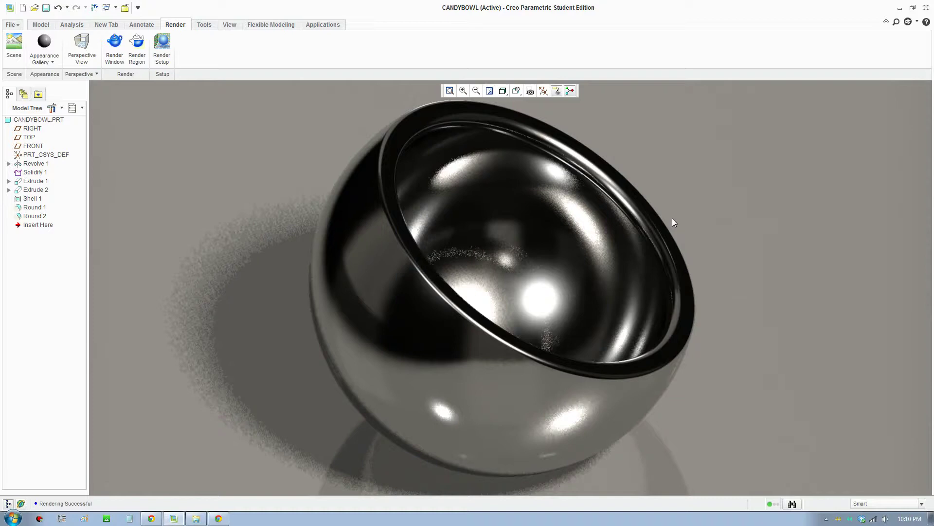
{"action": "mouse_move", "coordinate": [705, 257]}
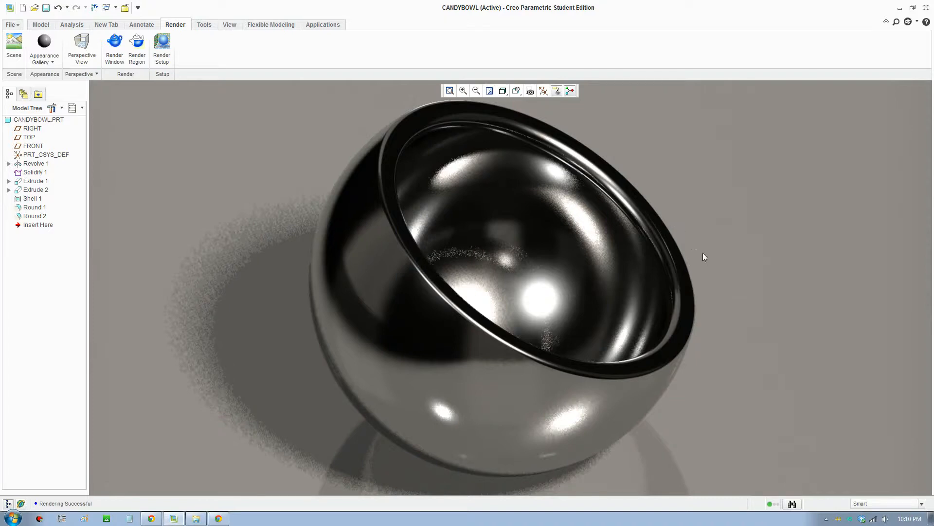
{"action": "mouse_move", "coordinate": [726, 247]}
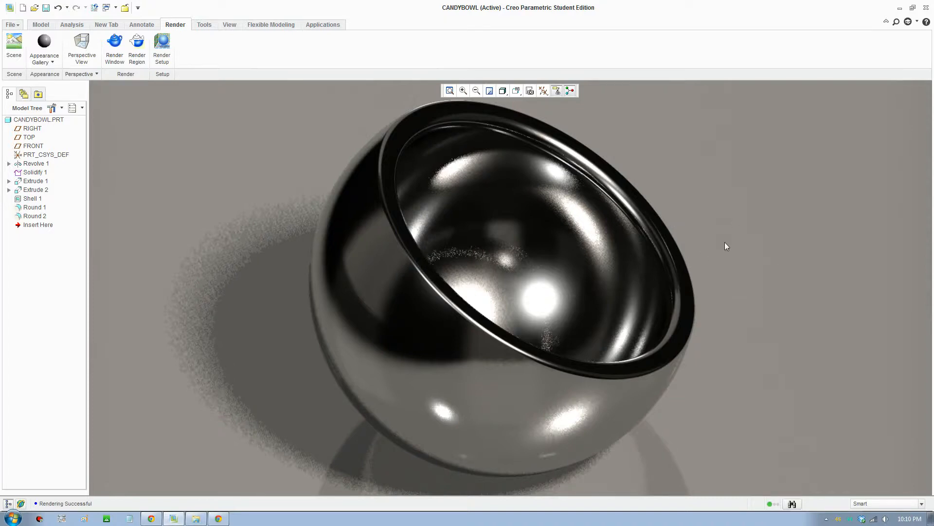
{"action": "mouse_move", "coordinate": [710, 290]}
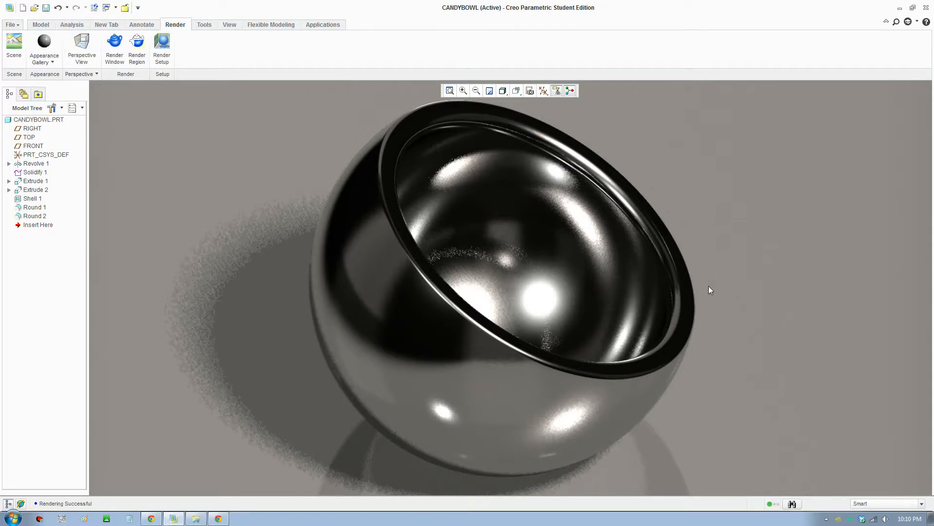
{"action": "mouse_move", "coordinate": [726, 227]}
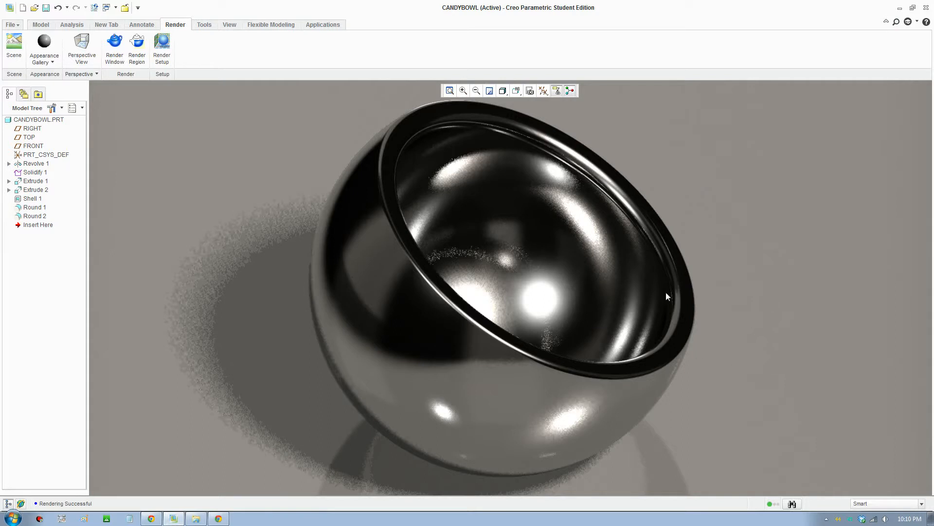
{"action": "mouse_move", "coordinate": [698, 331]}
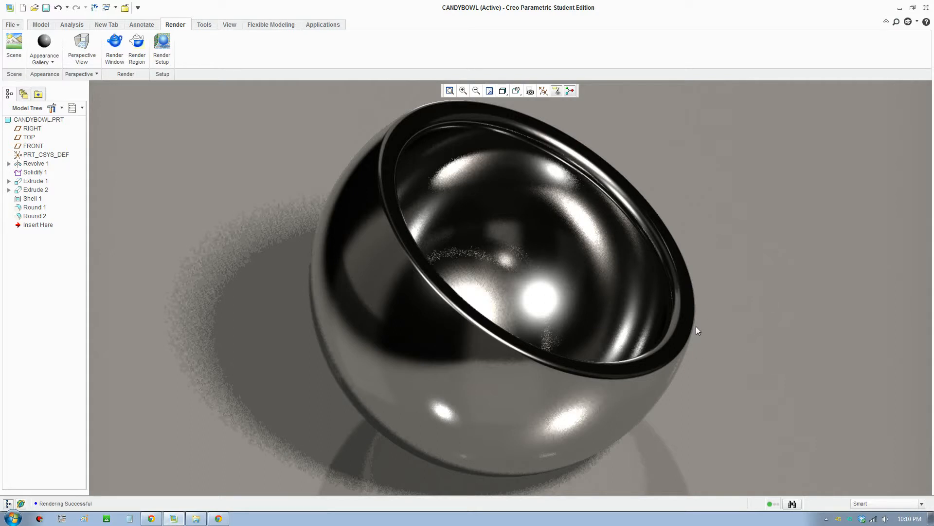